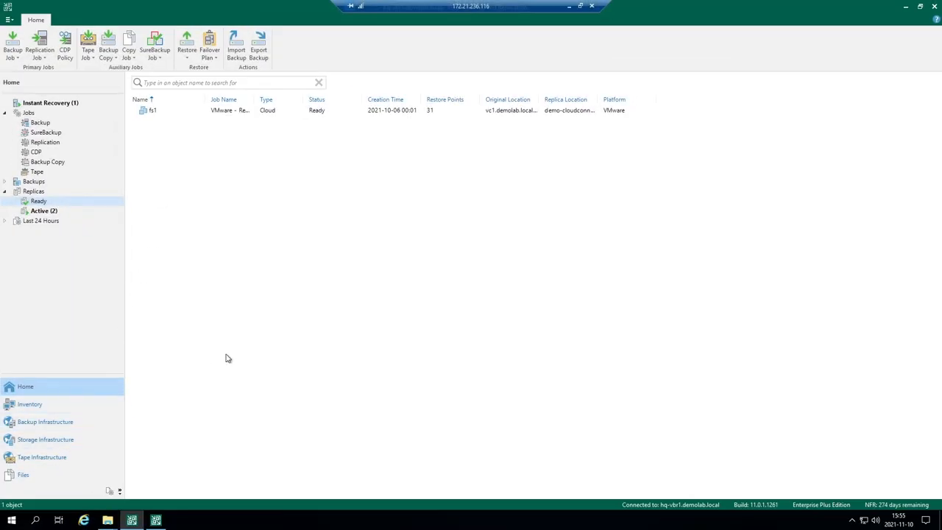
{"action": "mouse_move", "coordinate": [199, 359]}
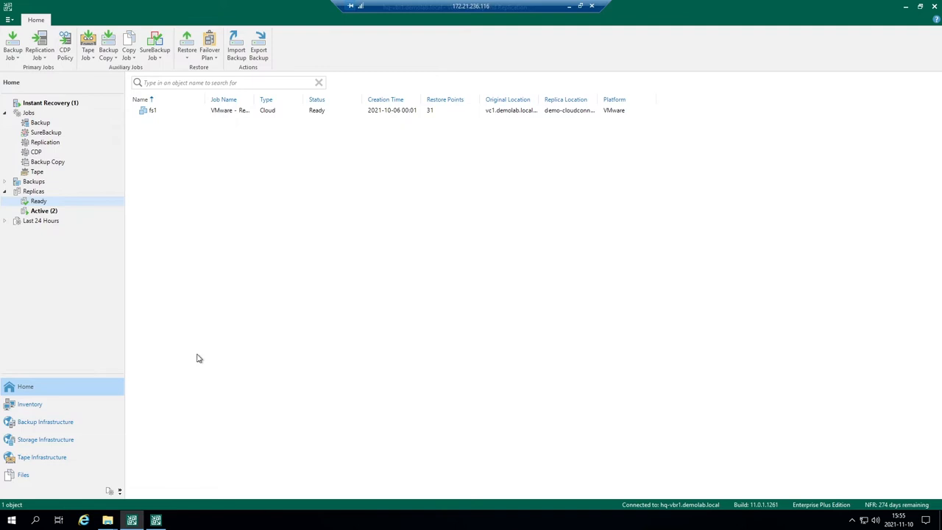
Show the Service Providers list under Backup Infrastructure with its one cloud connect provider
{"action": "left_click", "coordinate": [29, 403]}
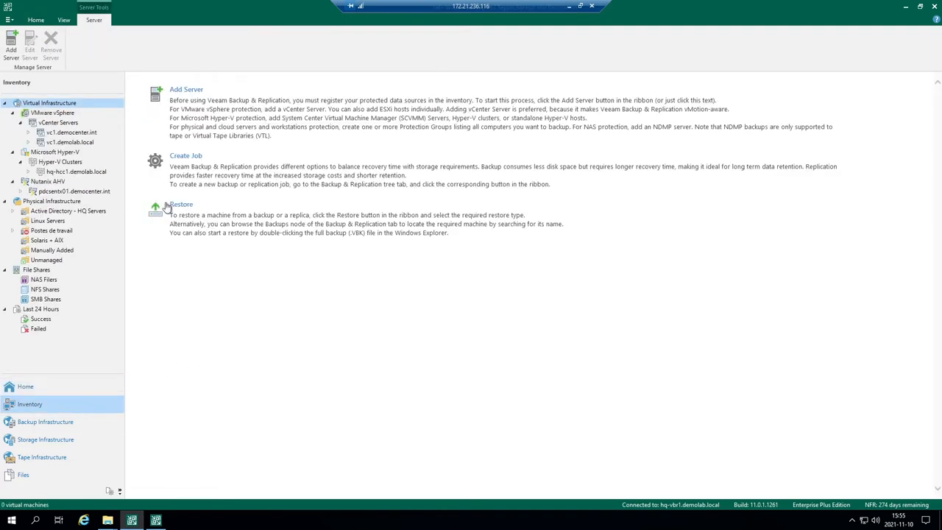
{"action": "mouse_move", "coordinate": [198, 200]}
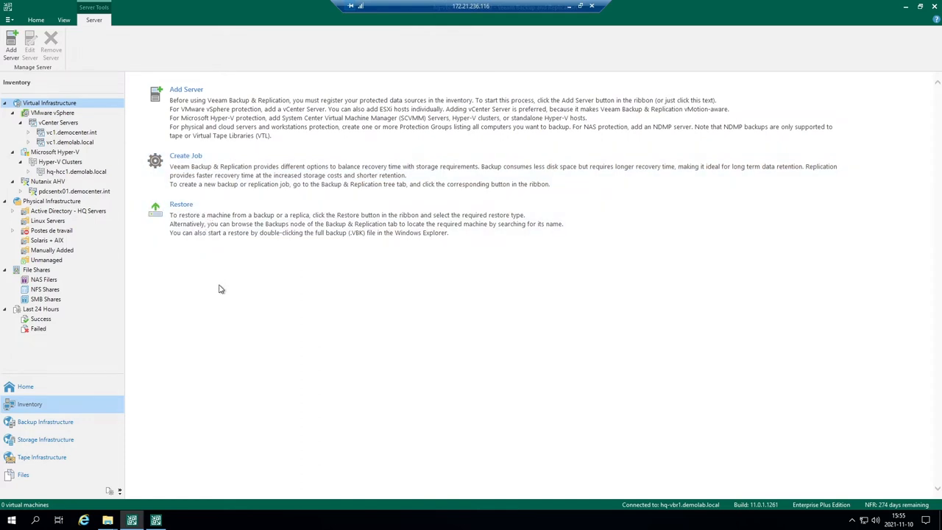
{"action": "mouse_move", "coordinate": [47, 427]}
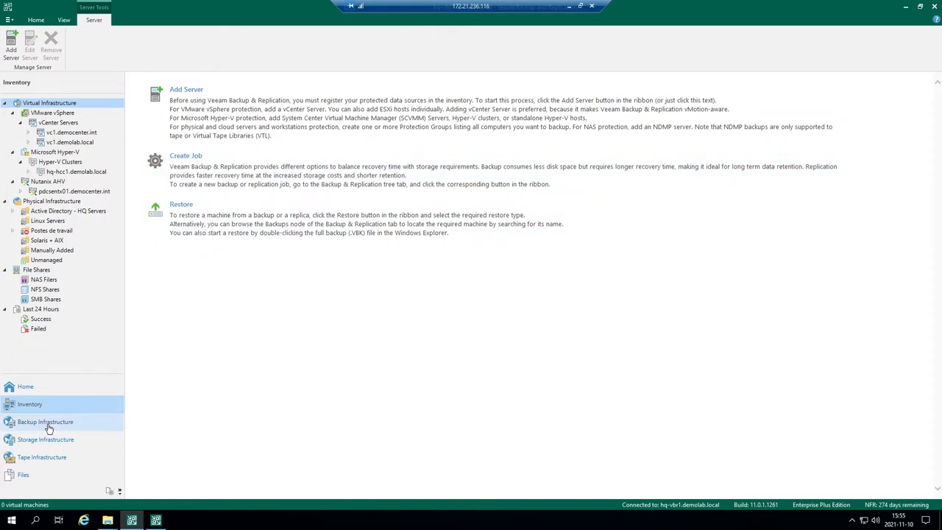
{"action": "left_click", "coordinate": [45, 420]}
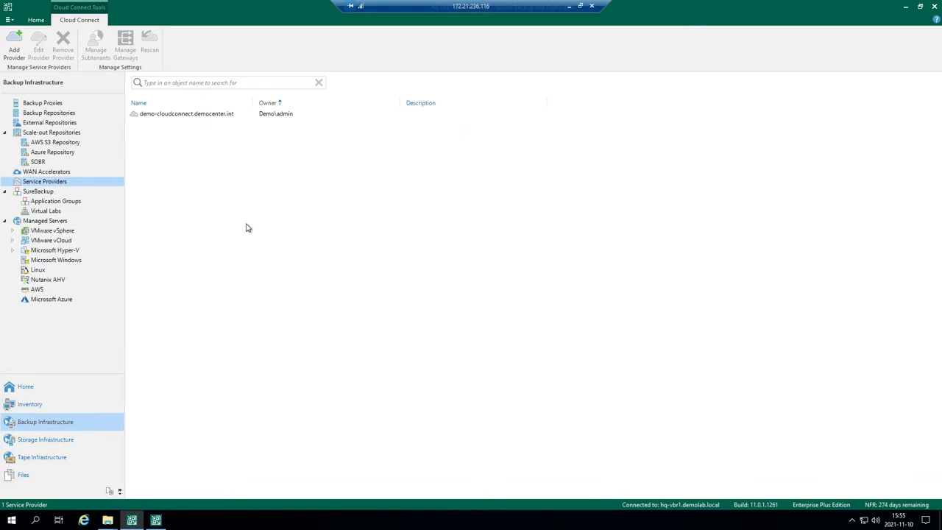
{"action": "mouse_move", "coordinate": [94, 188]}
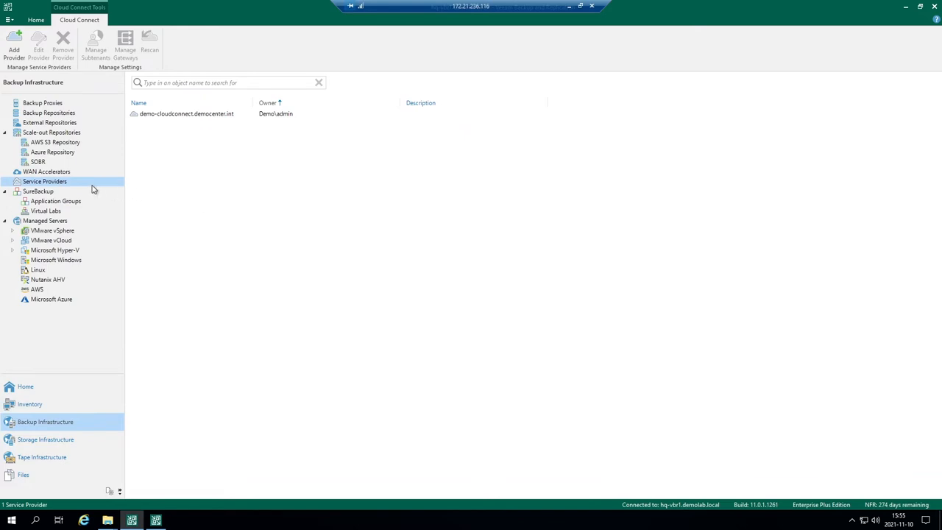
{"action": "mouse_move", "coordinate": [68, 184]}
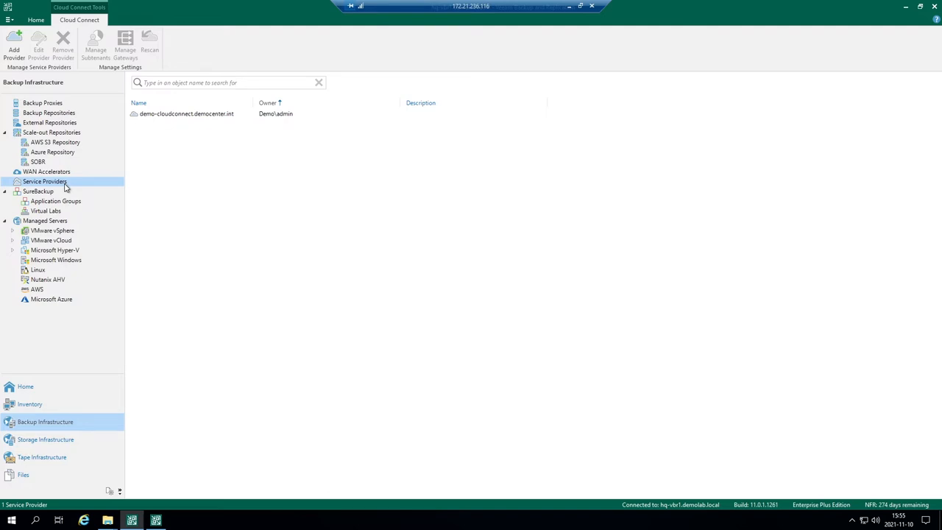
{"action": "mouse_move", "coordinate": [76, 191]}
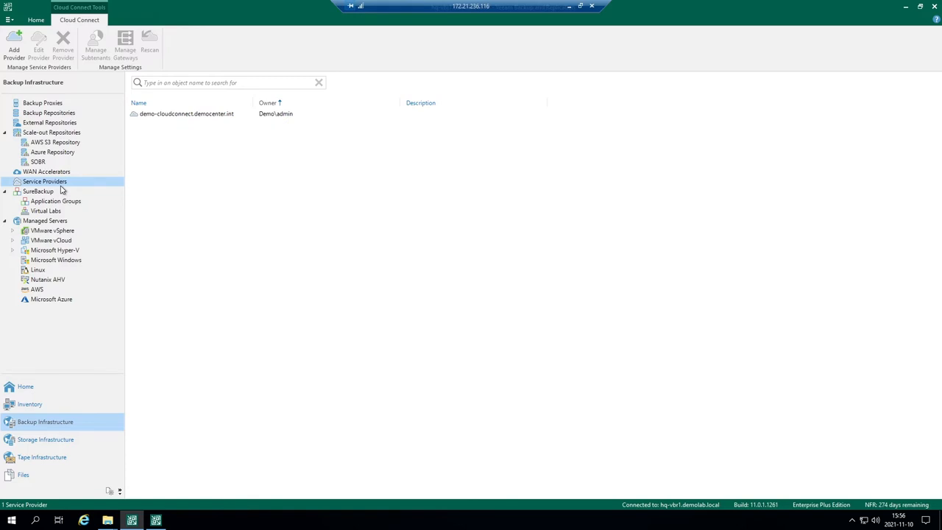
{"action": "mouse_move", "coordinate": [219, 131]}
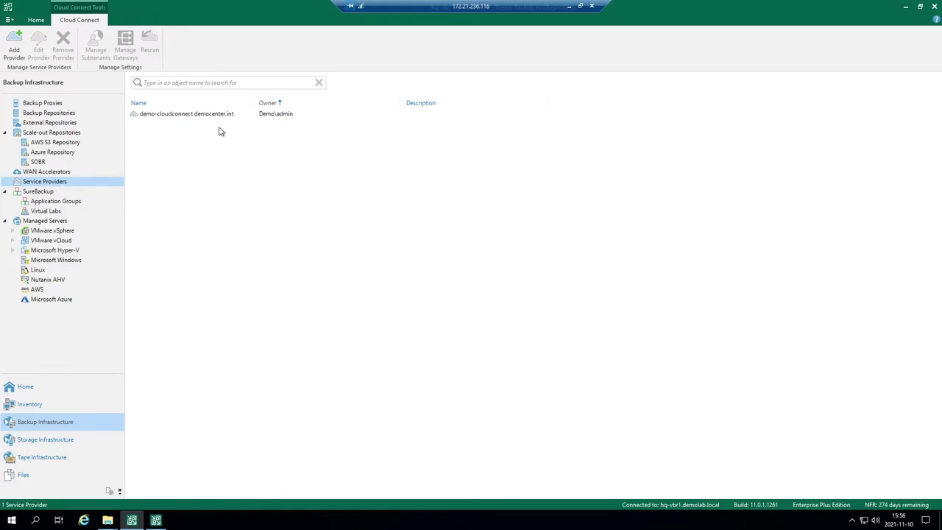
{"action": "mouse_move", "coordinate": [214, 118]}
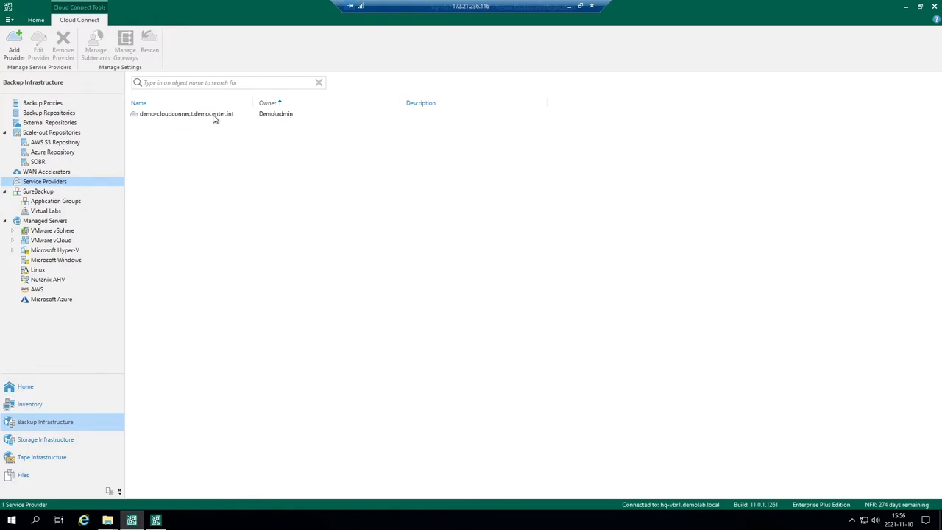
{"action": "right_click", "coordinate": [185, 114]}
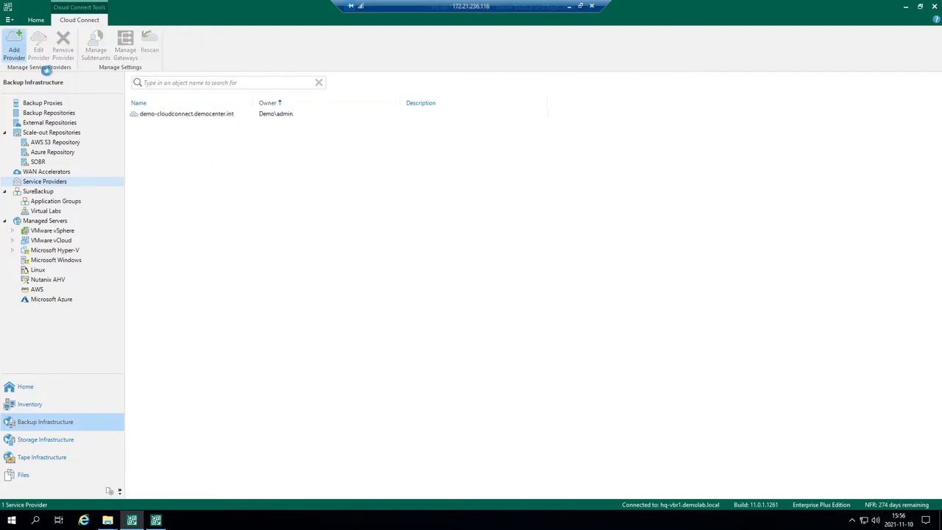
{"action": "left_click", "coordinate": [13, 44]}
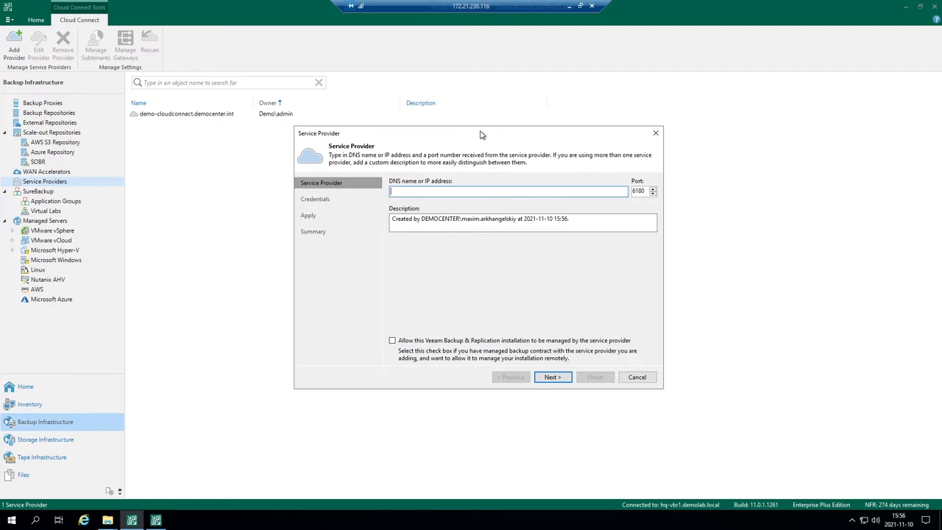
{"action": "mouse_move", "coordinate": [493, 346]}
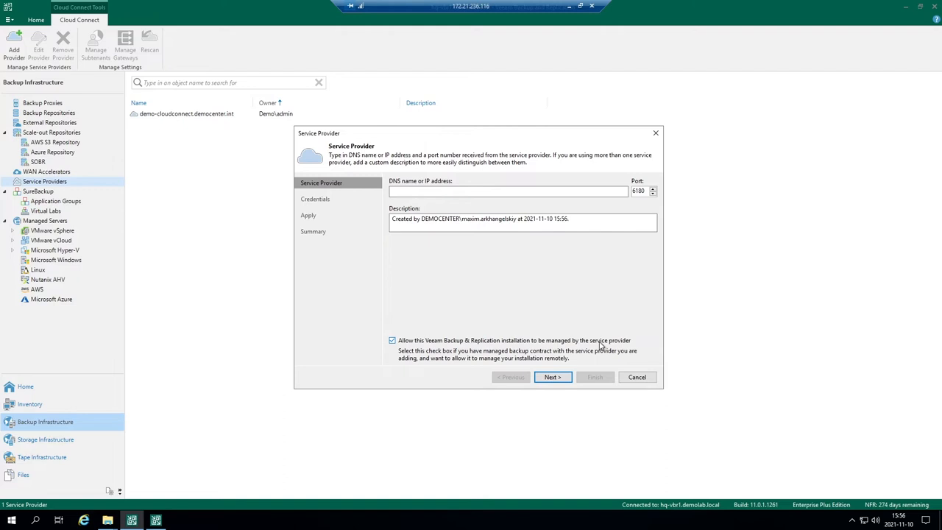
{"action": "mouse_move", "coordinate": [636, 376]}
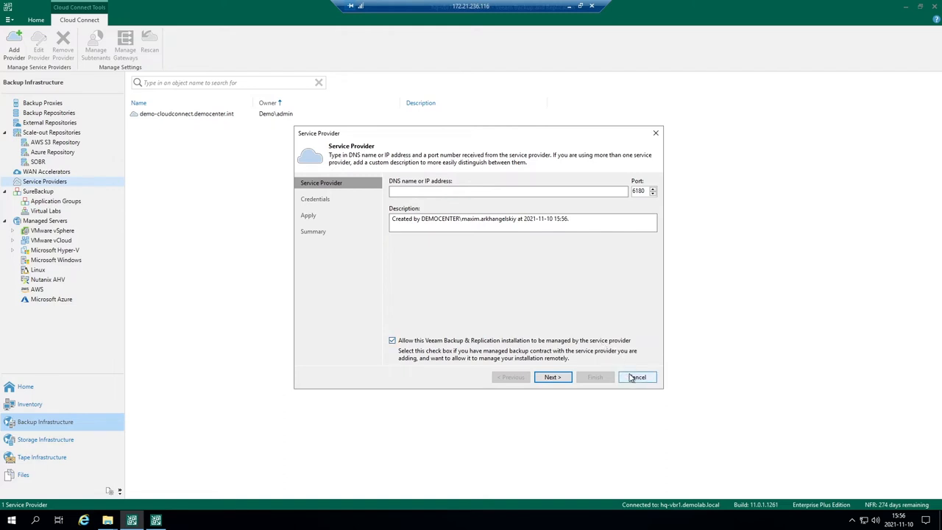
{"action": "left_click", "coordinate": [638, 377]}
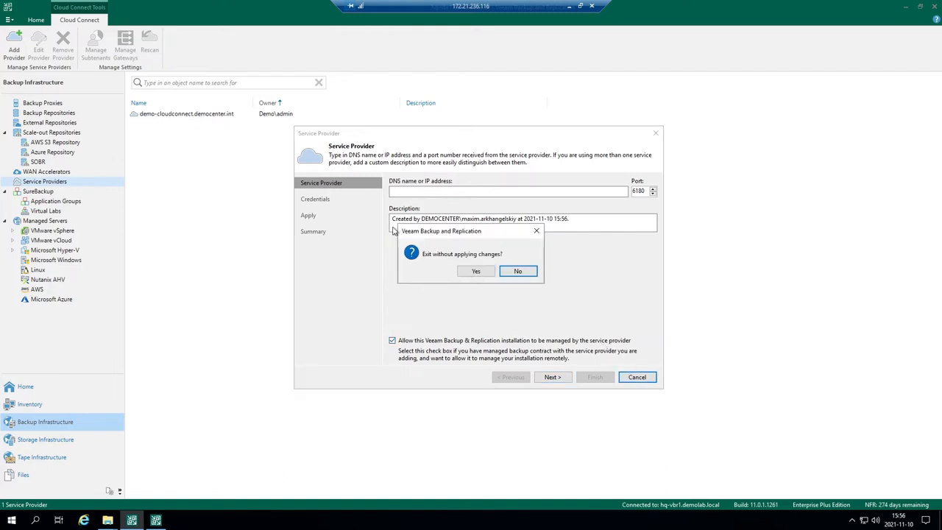
{"action": "left_click", "coordinate": [476, 271]}
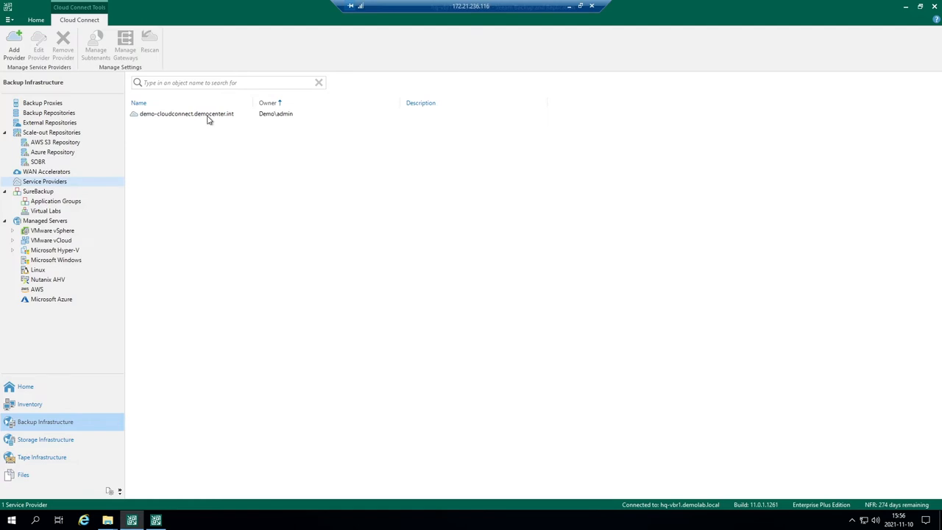
Reopen the existing provider's Properties and continue past the Certificate Security Alert to Credentials
{"action": "right_click", "coordinate": [179, 114]}
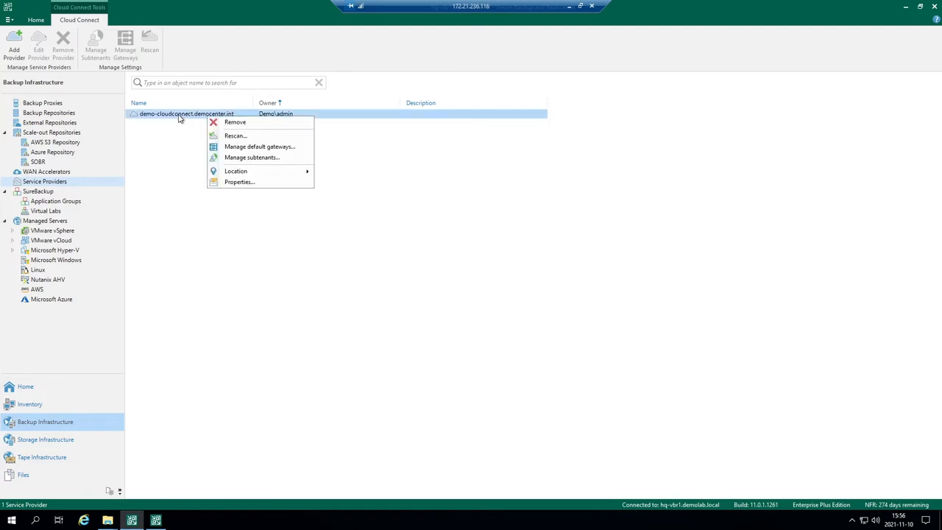
{"action": "left_click", "coordinate": [239, 183]}
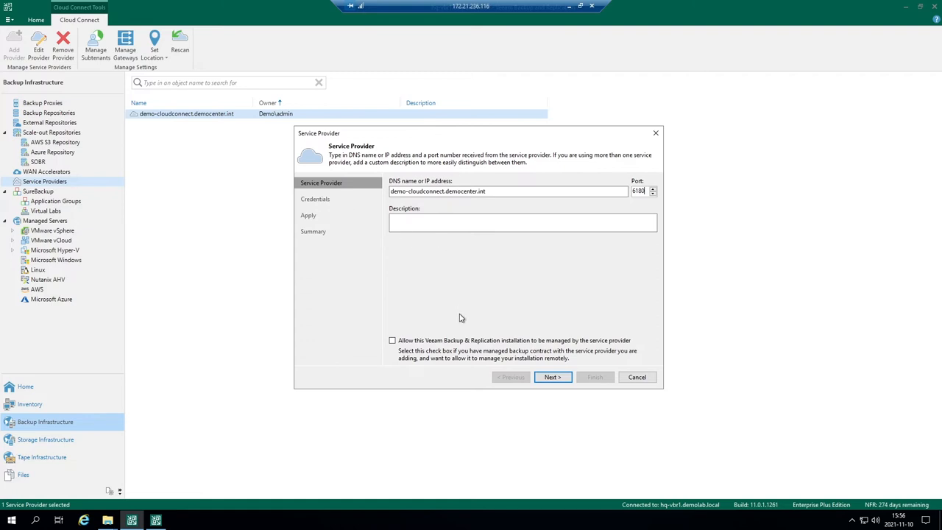
{"action": "mouse_move", "coordinate": [552, 377]}
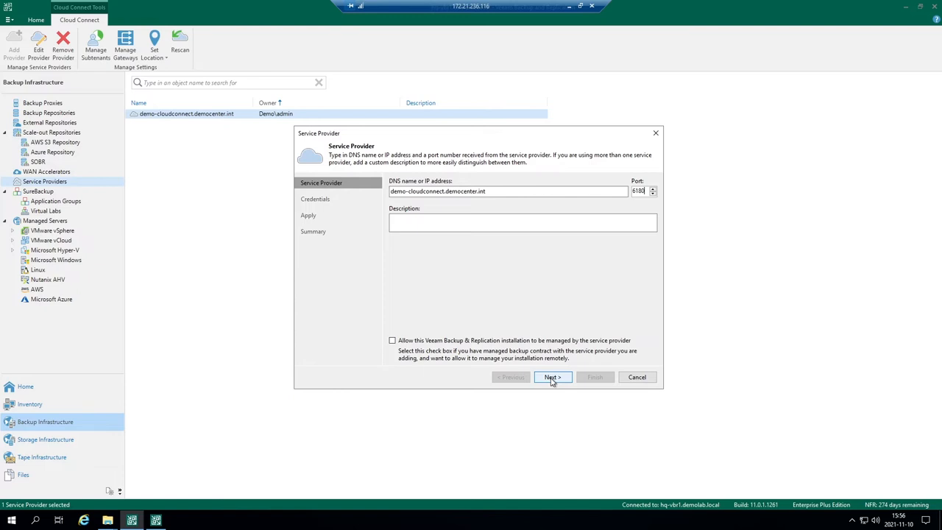
{"action": "left_click", "coordinate": [552, 376]}
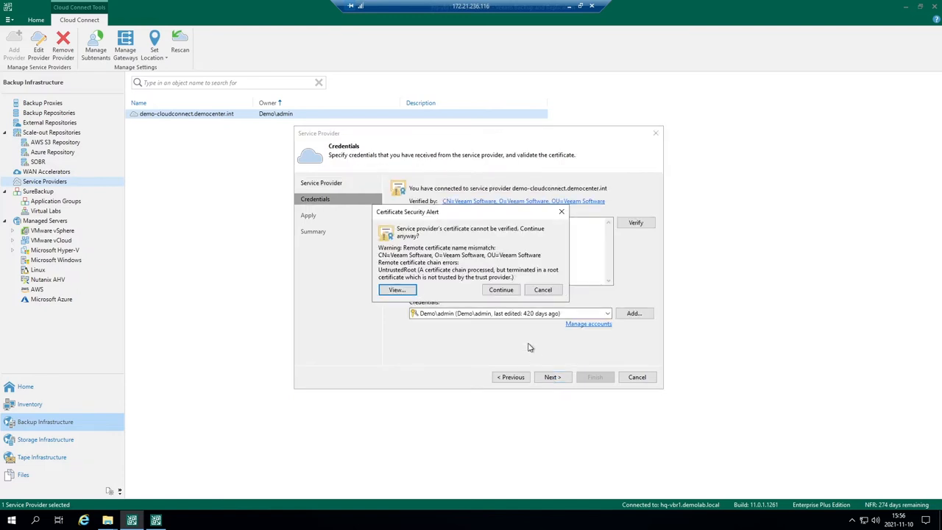
{"action": "mouse_move", "coordinate": [493, 219]}
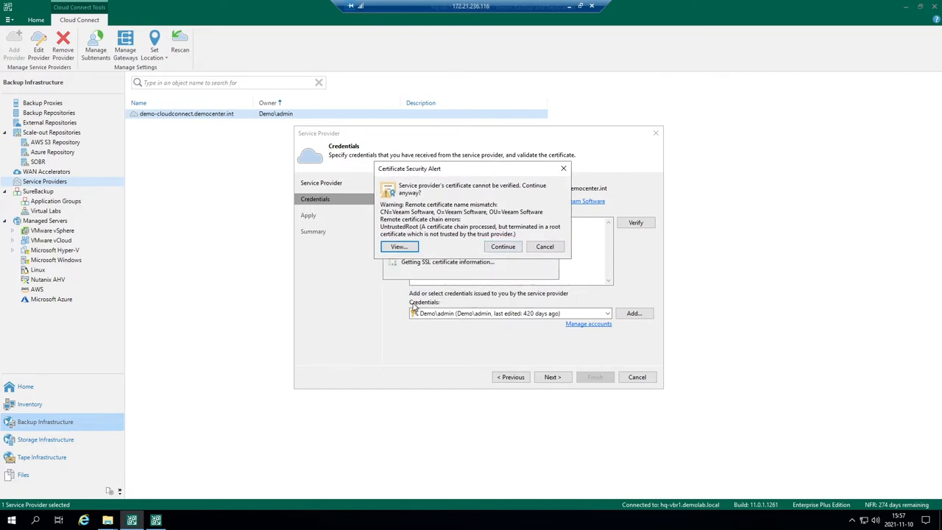
{"action": "mouse_move", "coordinate": [460, 305]}
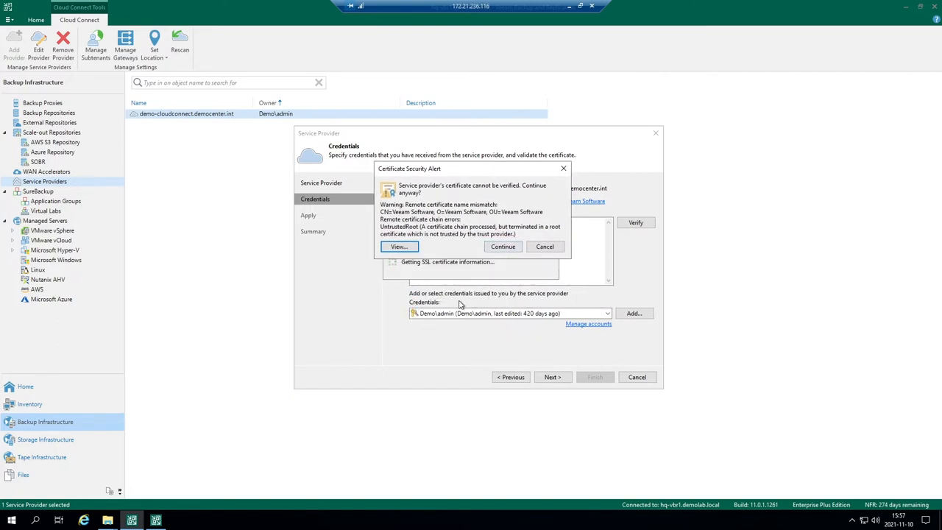
{"action": "mouse_move", "coordinate": [480, 224]}
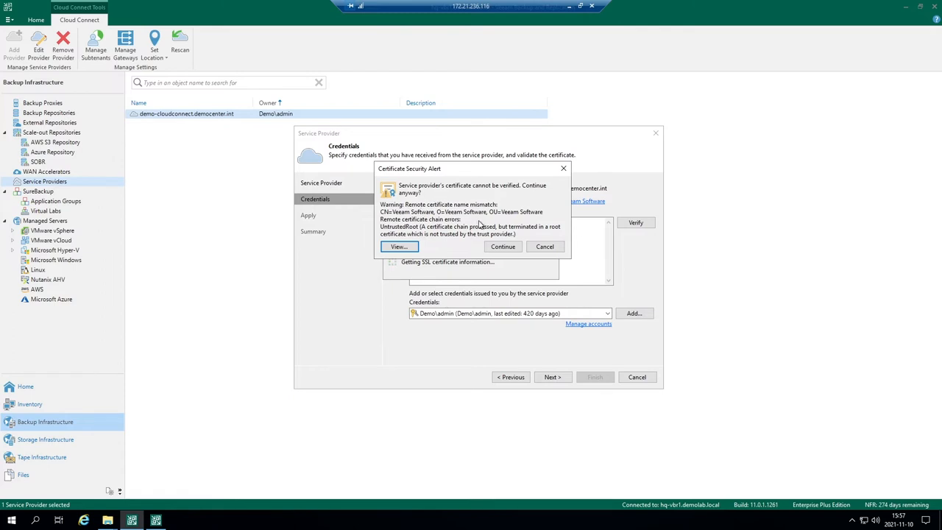
{"action": "left_click", "coordinate": [504, 246]}
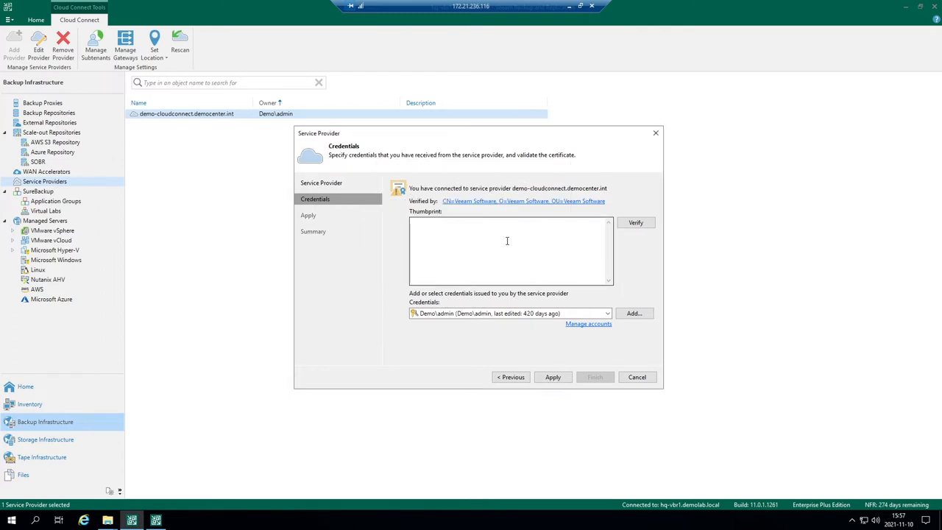
{"action": "mouse_move", "coordinate": [496, 230]}
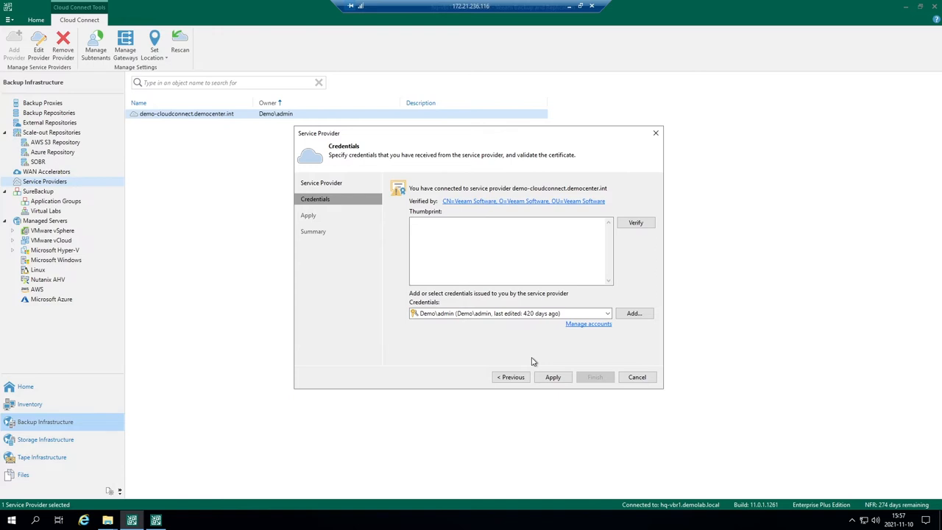
{"action": "mouse_move", "coordinate": [542, 367]}
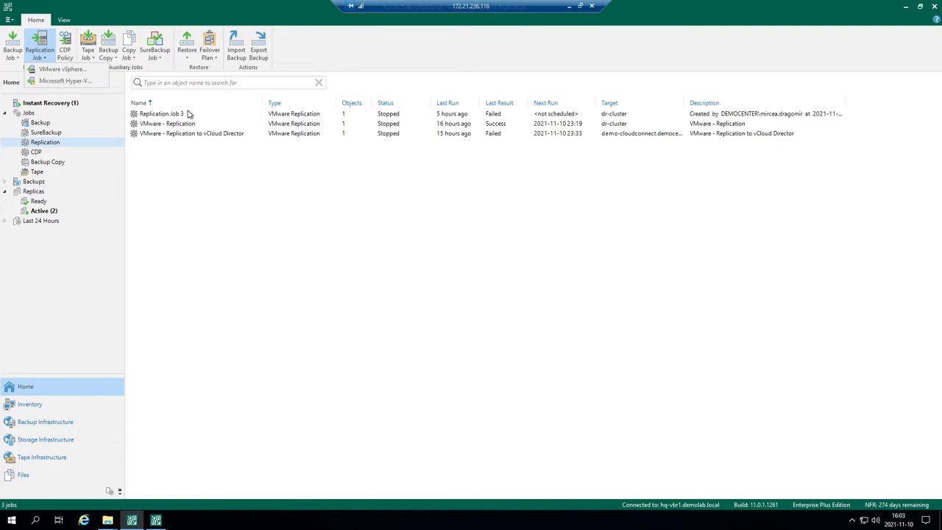
{"action": "mouse_move", "coordinate": [73, 71]}
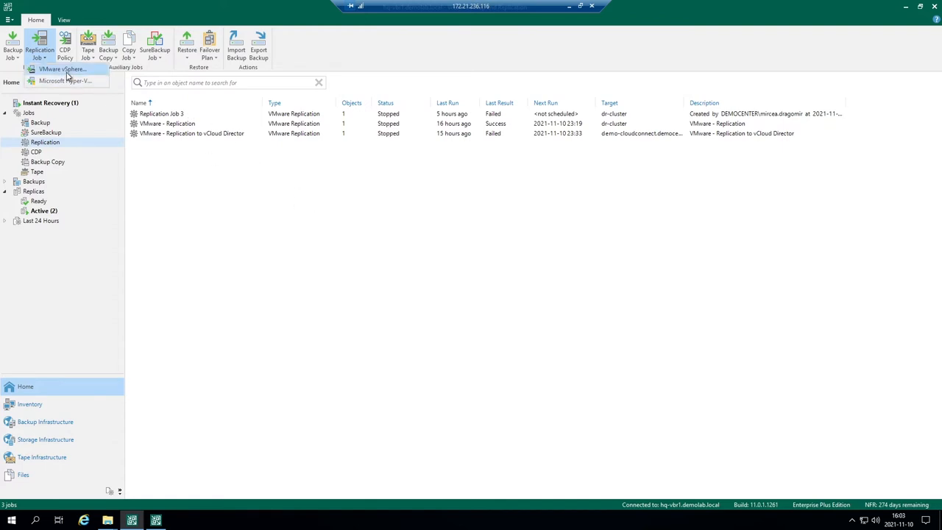
Start a new VMware vSphere replication job with replica seeding, network remapping and re-IP enabled
{"action": "left_click", "coordinate": [72, 71]}
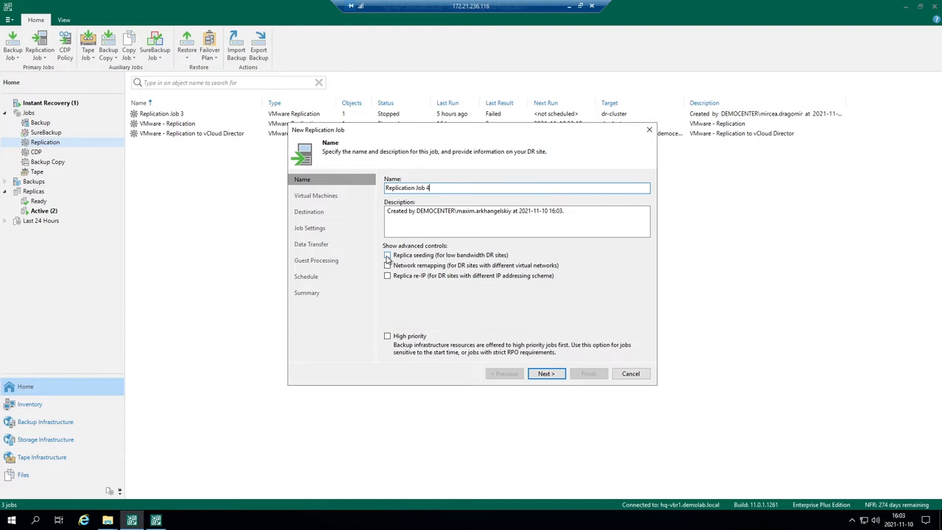
{"action": "left_click", "coordinate": [387, 264]}
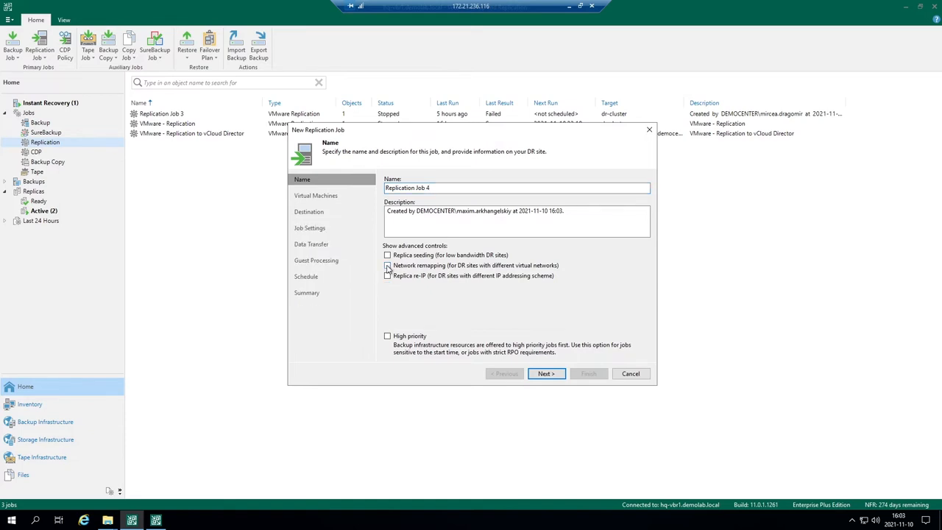
{"action": "left_click", "coordinate": [388, 255]}
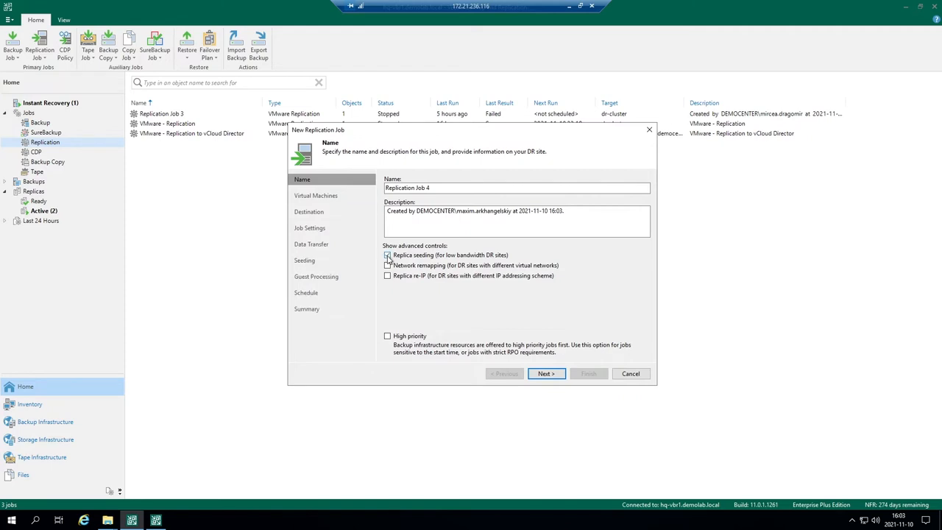
{"action": "left_click", "coordinate": [388, 265]}
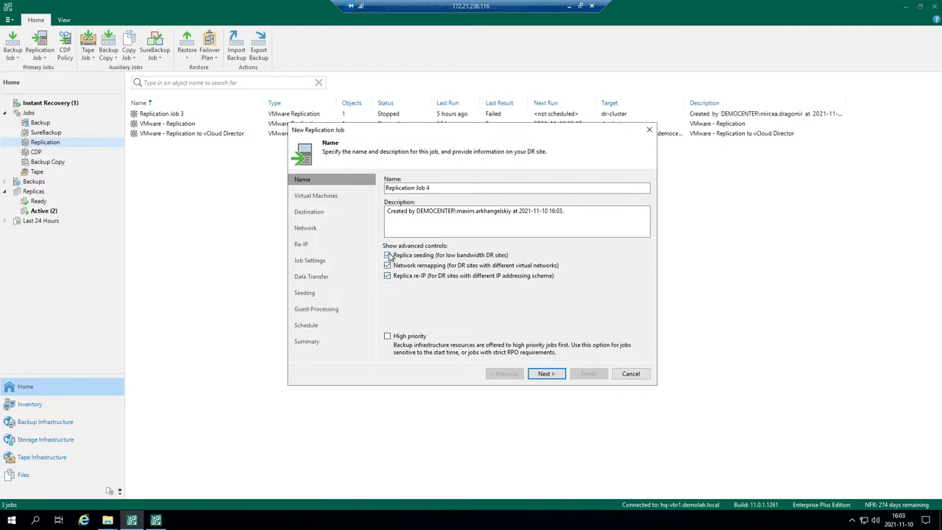
{"action": "left_click", "coordinate": [388, 254]}
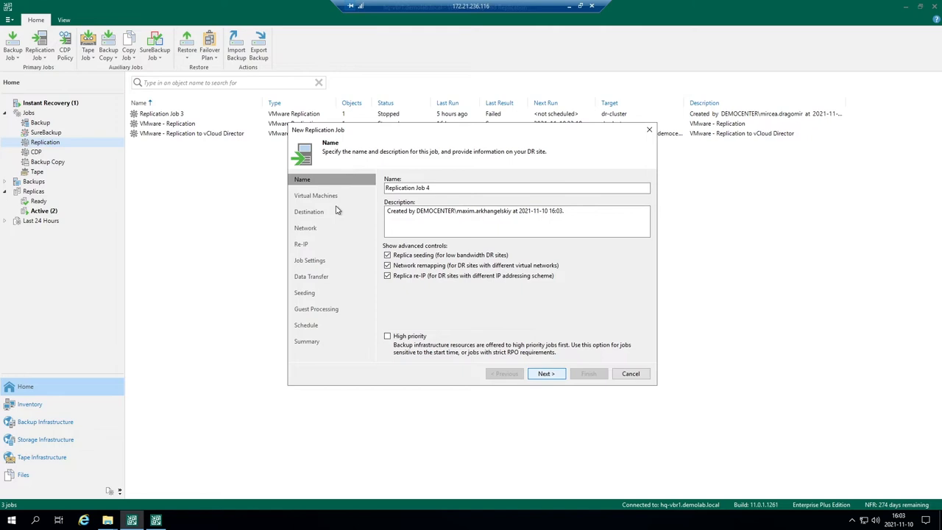
{"action": "left_click", "coordinate": [546, 374]}
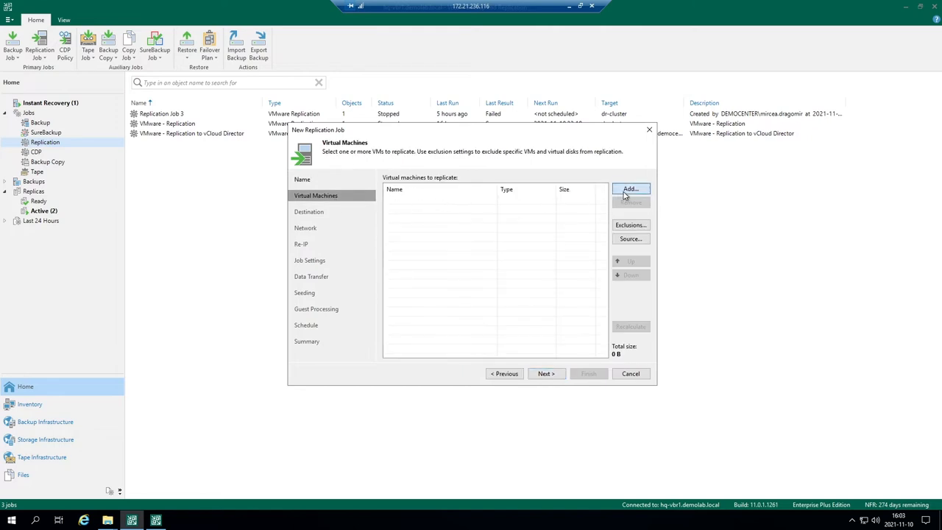
Add the five demo-linuxvm machines from the Demo VMs folder and continue to Destination
{"action": "left_click", "coordinate": [629, 188]}
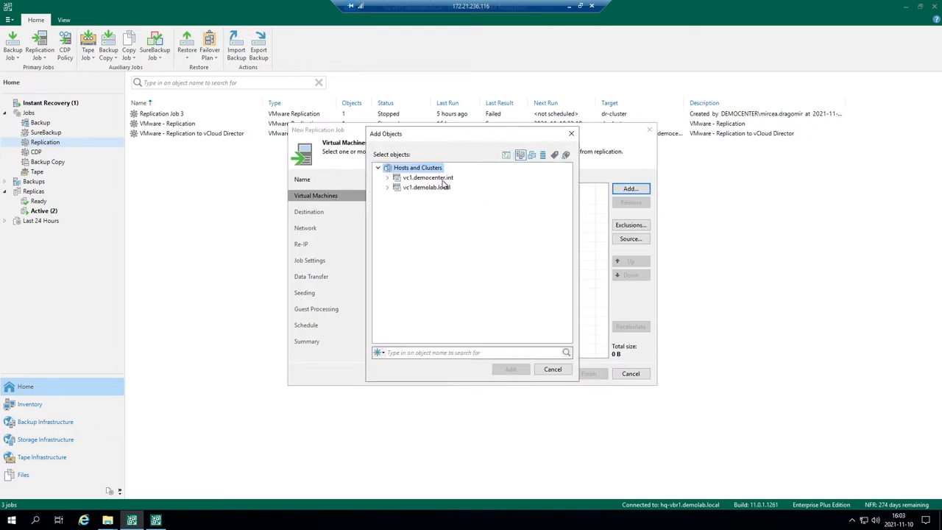
{"action": "left_click", "coordinate": [389, 176]}
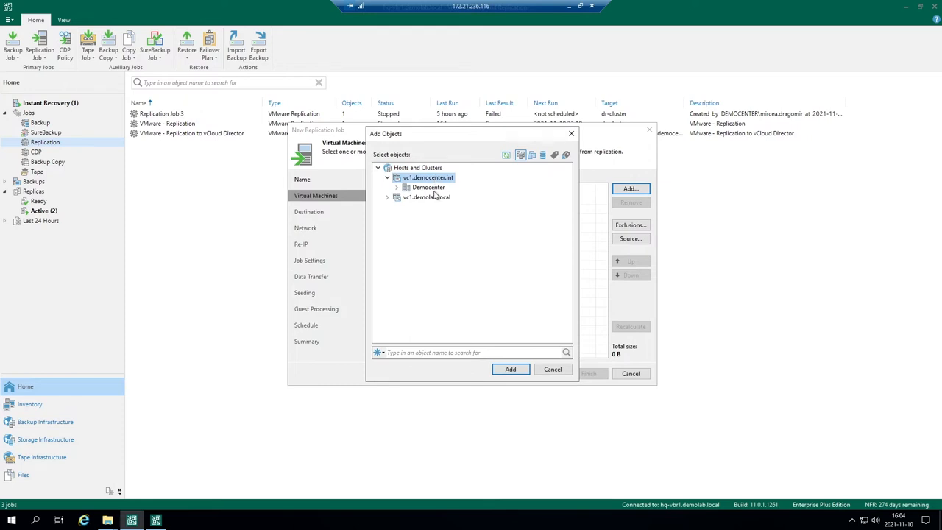
{"action": "left_click", "coordinate": [398, 187]}
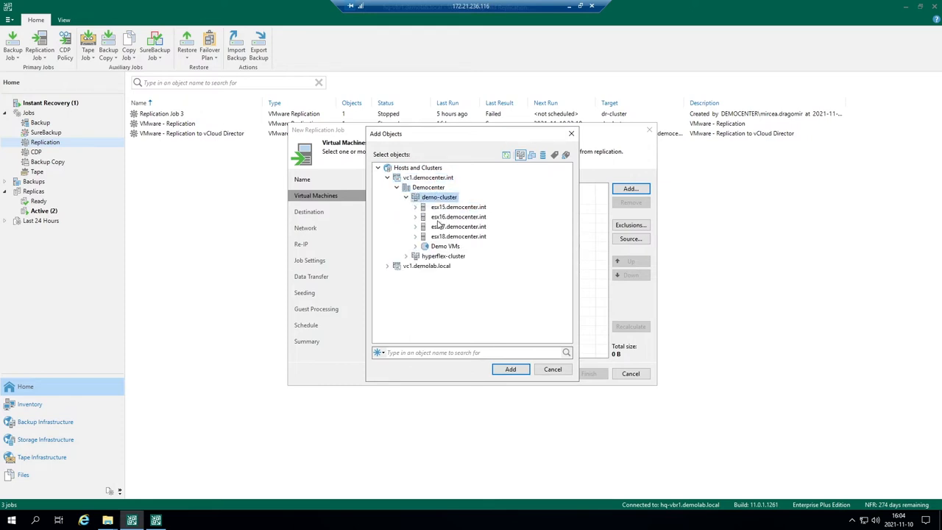
{"action": "left_click", "coordinate": [453, 206]}
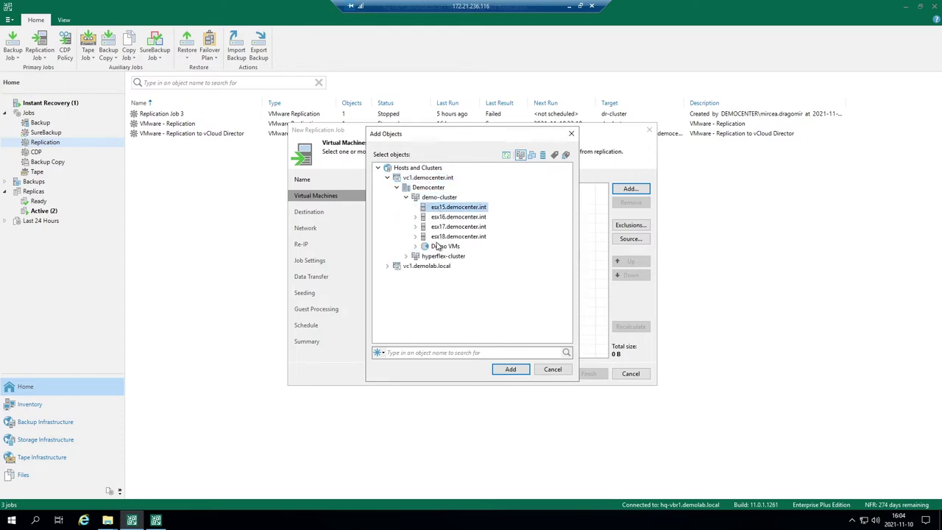
{"action": "left_click", "coordinate": [417, 245]}
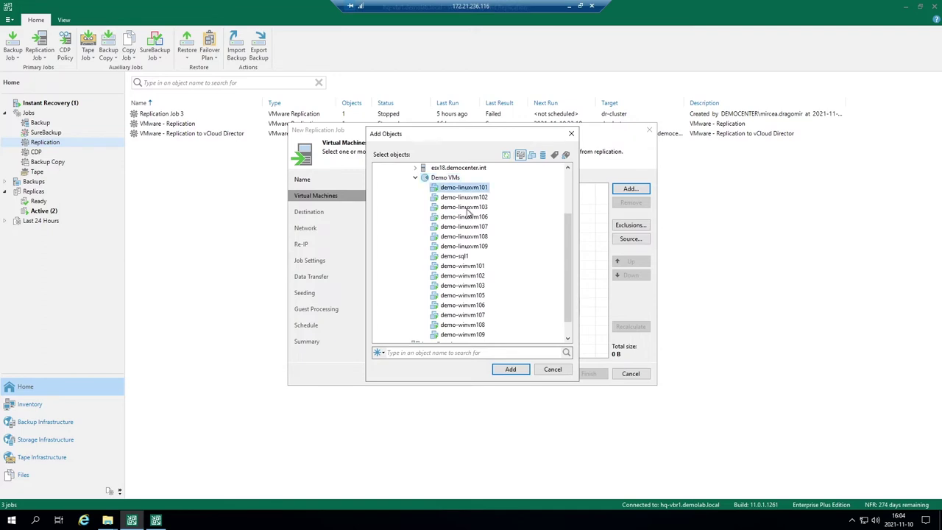
{"action": "left_click", "coordinate": [509, 368]}
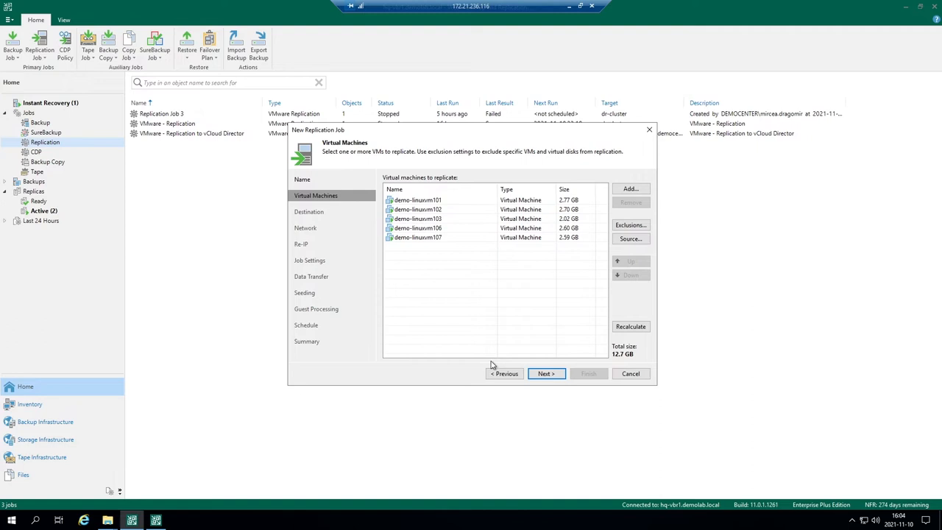
{"action": "left_click", "coordinate": [546, 374]}
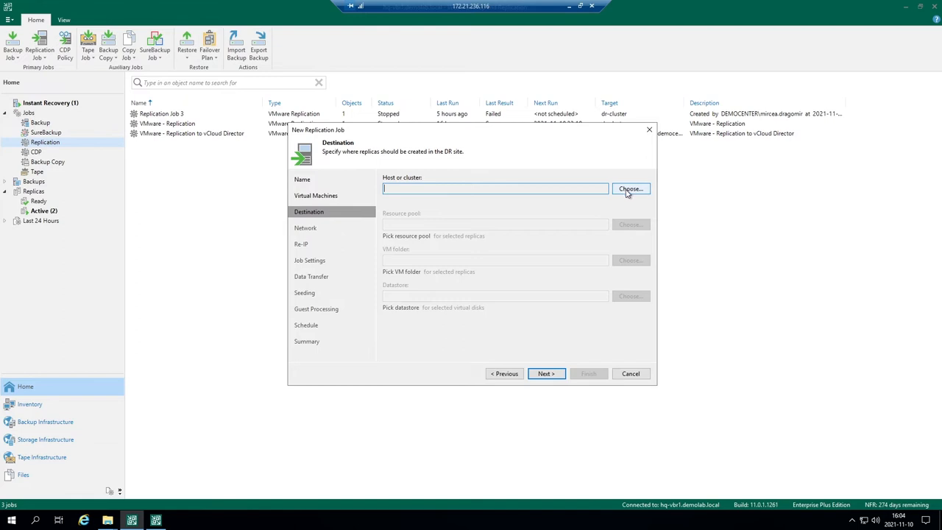
Set cloud host vcd-Demo-vDC1 as the replica destination, dismiss the re-IP warning, continue to Network
{"action": "left_click", "coordinate": [630, 188]}
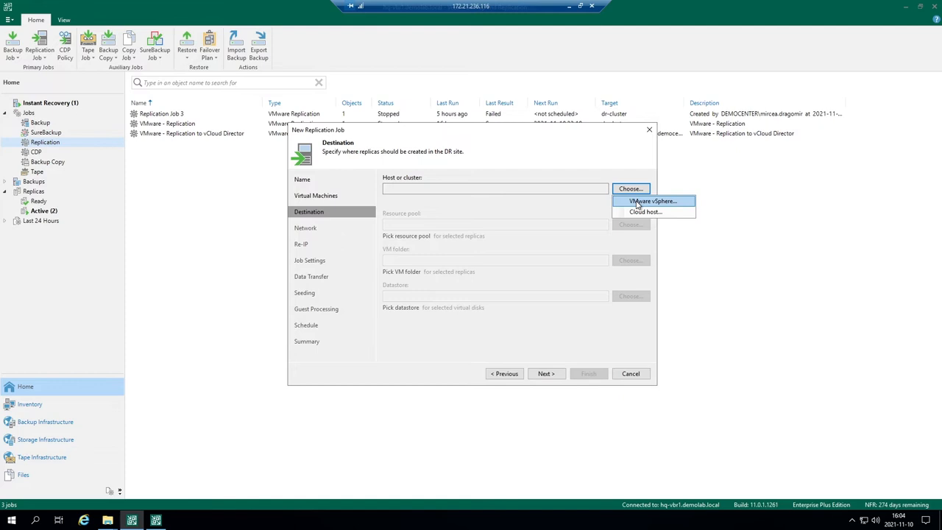
{"action": "mouse_move", "coordinate": [650, 212]}
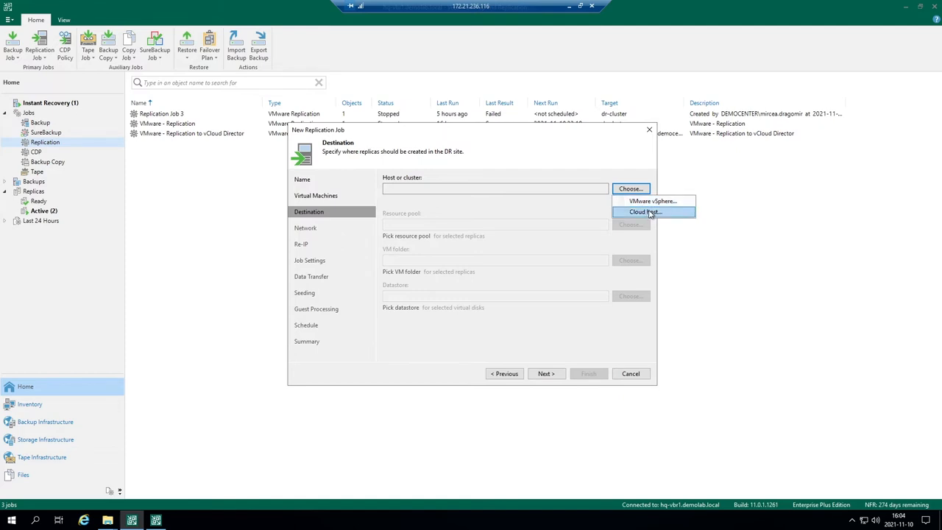
{"action": "left_click", "coordinate": [653, 212]}
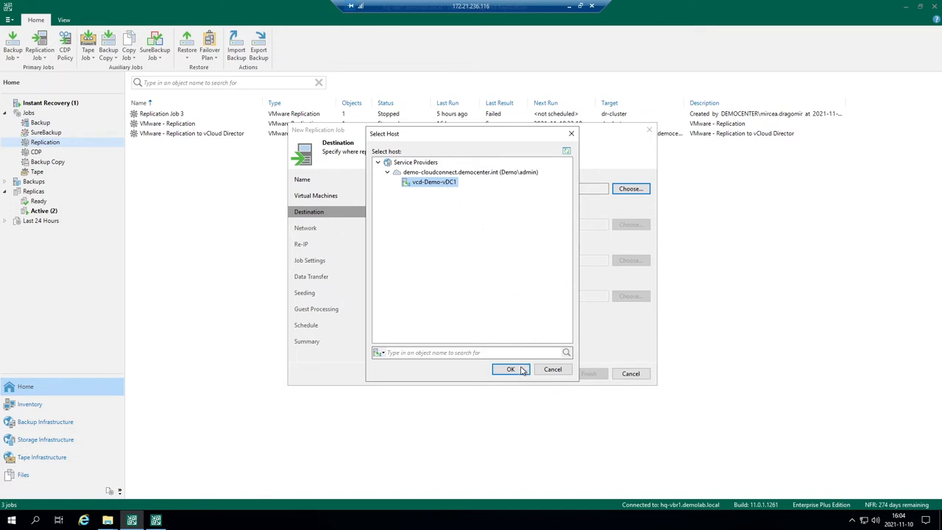
{"action": "left_click", "coordinate": [510, 369]}
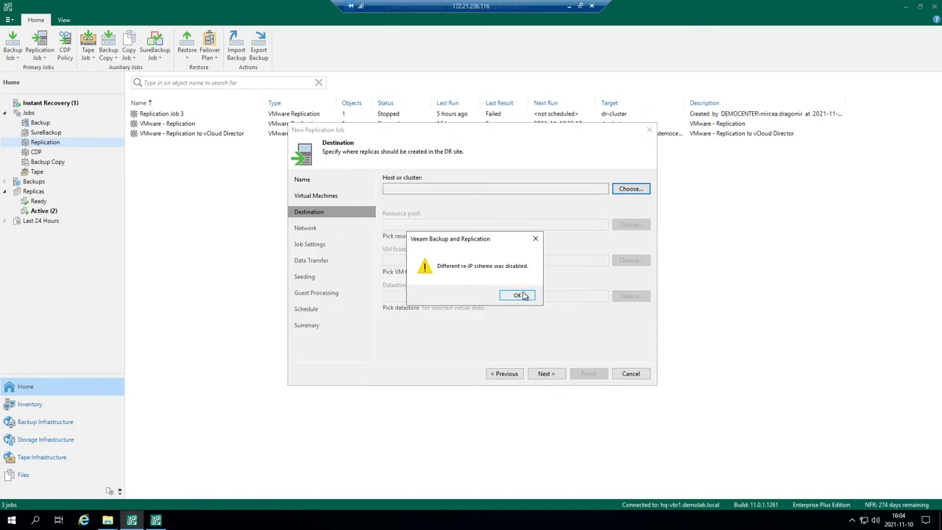
{"action": "left_click", "coordinate": [518, 295]}
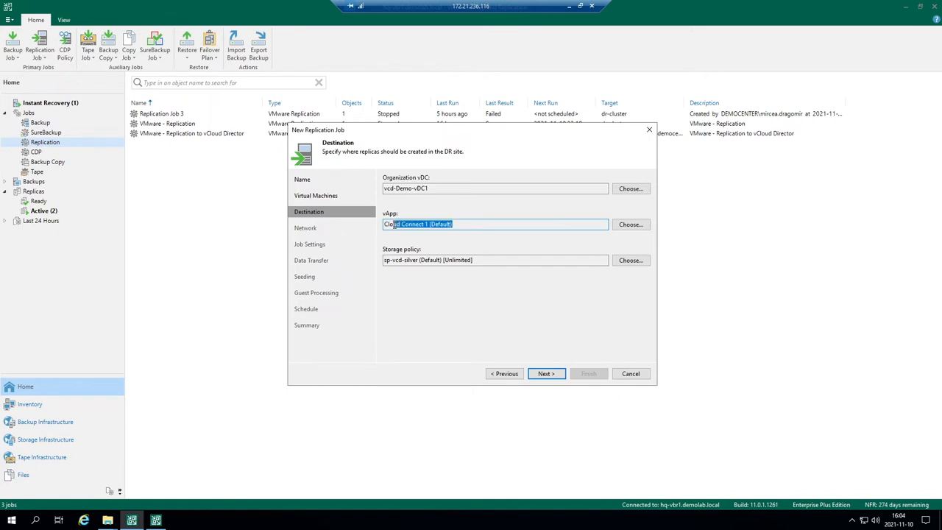
{"action": "left_click", "coordinate": [487, 260]}
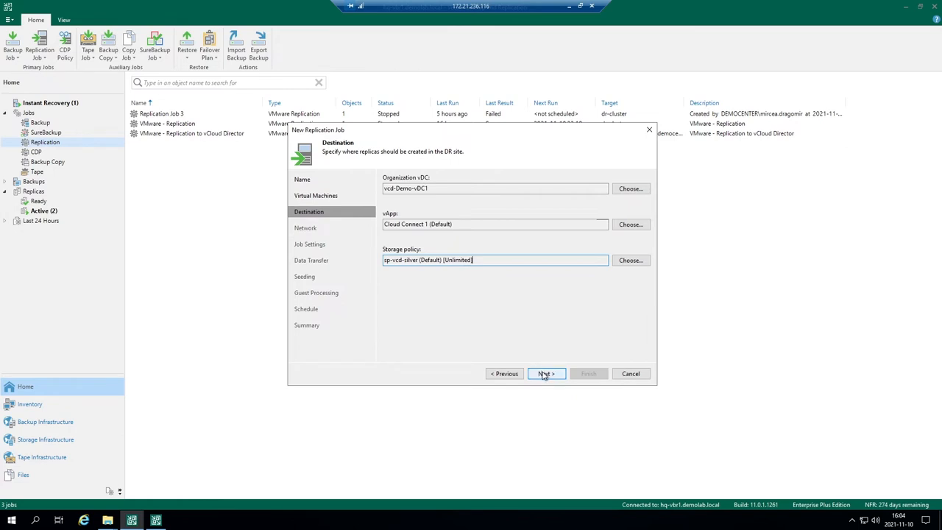
{"action": "left_click", "coordinate": [546, 374]}
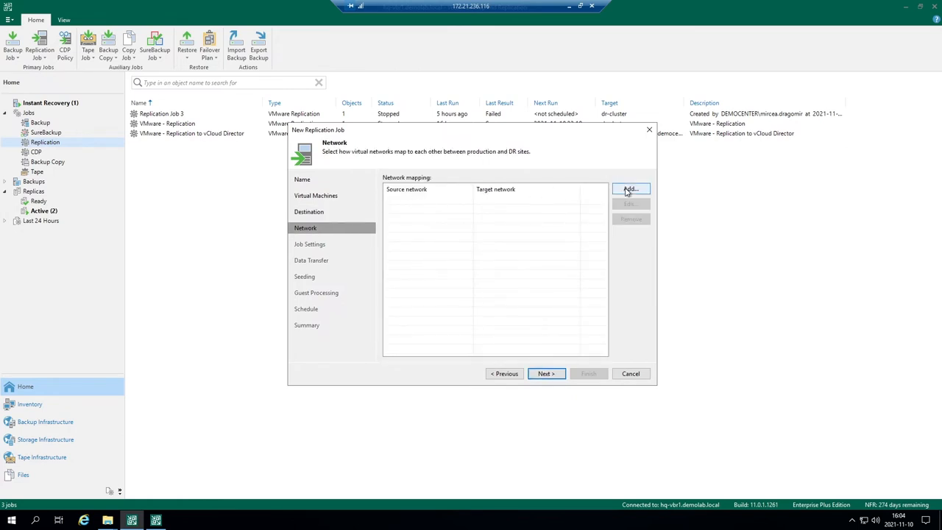
Add a network mapping pairing source testlab-hq-data (dvs-labs) with the provider's net1 under vcd-Demo-vDC1
{"action": "left_click", "coordinate": [630, 188]}
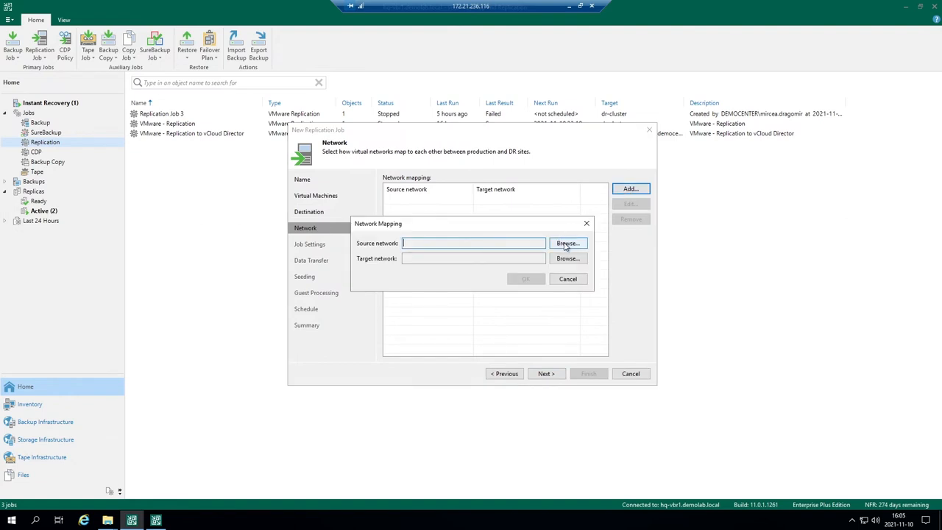
{"action": "left_click", "coordinate": [568, 243]}
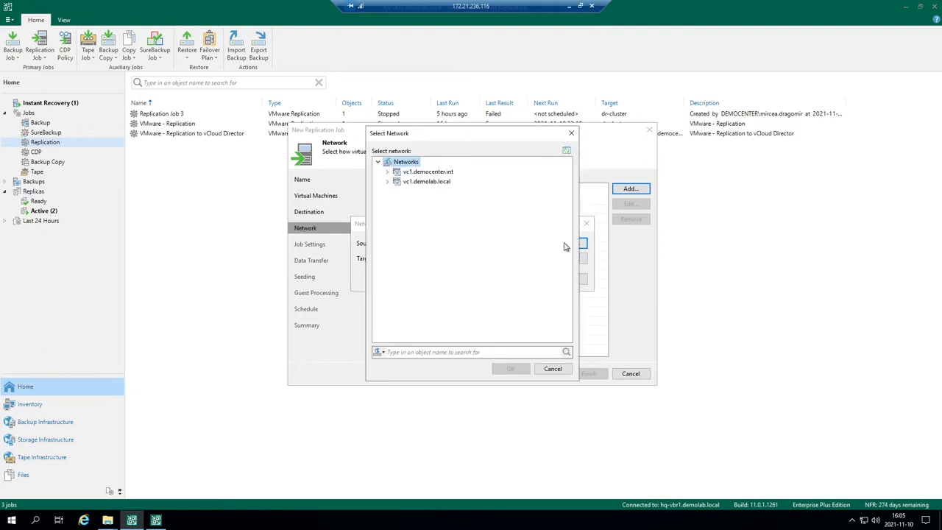
{"action": "left_click", "coordinate": [386, 171]}
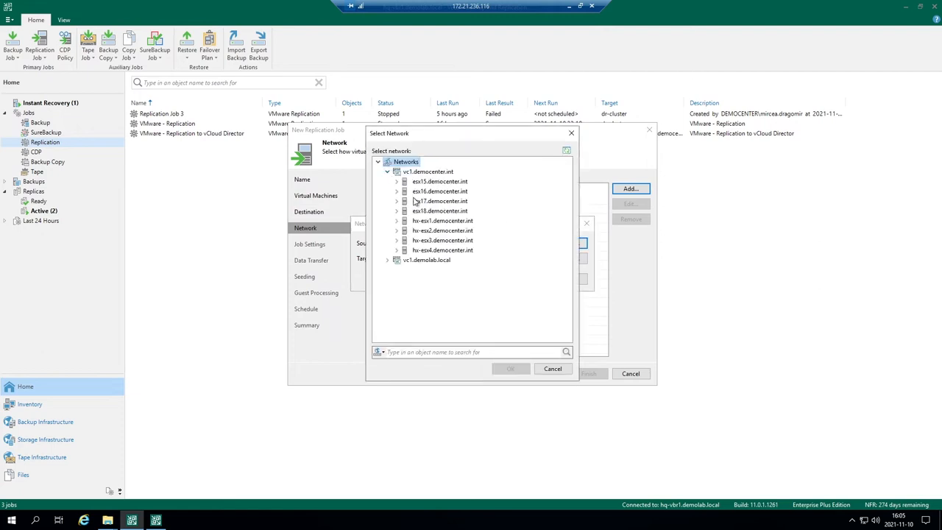
{"action": "left_click", "coordinate": [438, 211]}
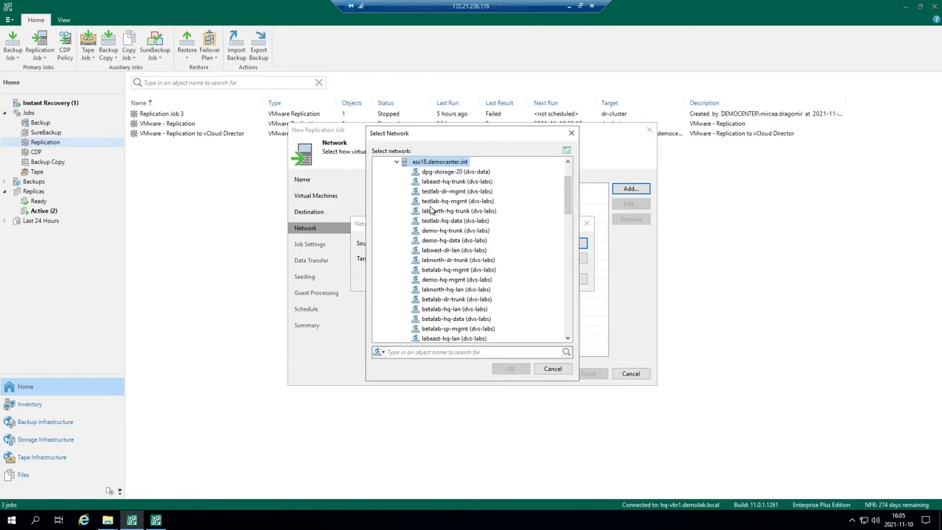
{"action": "left_click", "coordinate": [456, 220]}
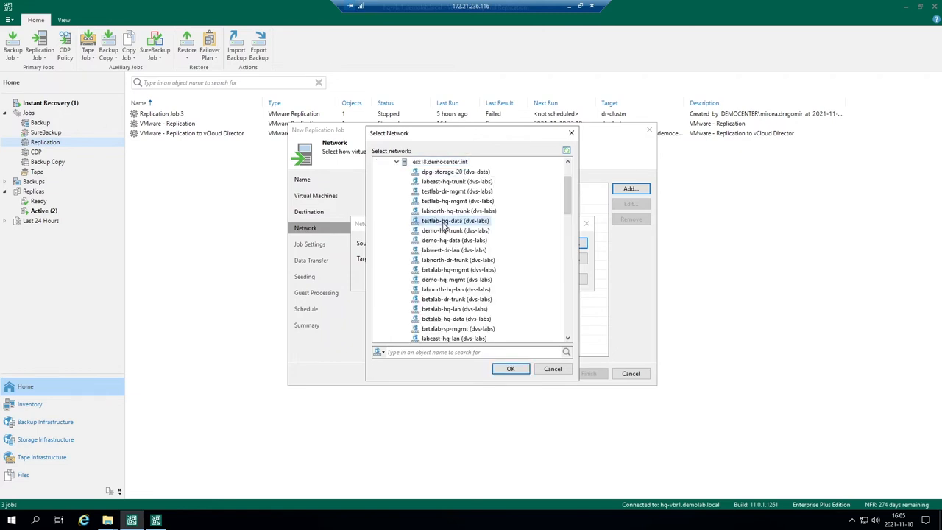
{"action": "left_click", "coordinate": [510, 368]}
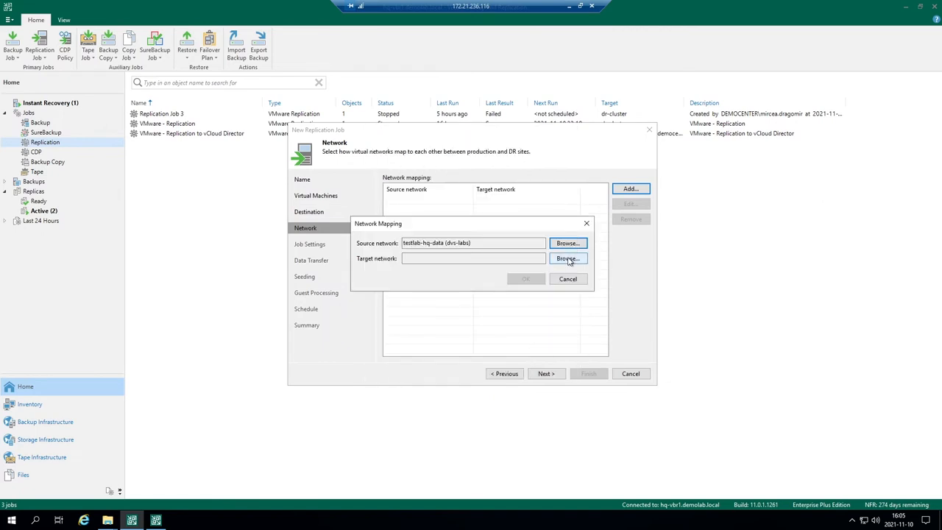
{"action": "left_click", "coordinate": [568, 259]}
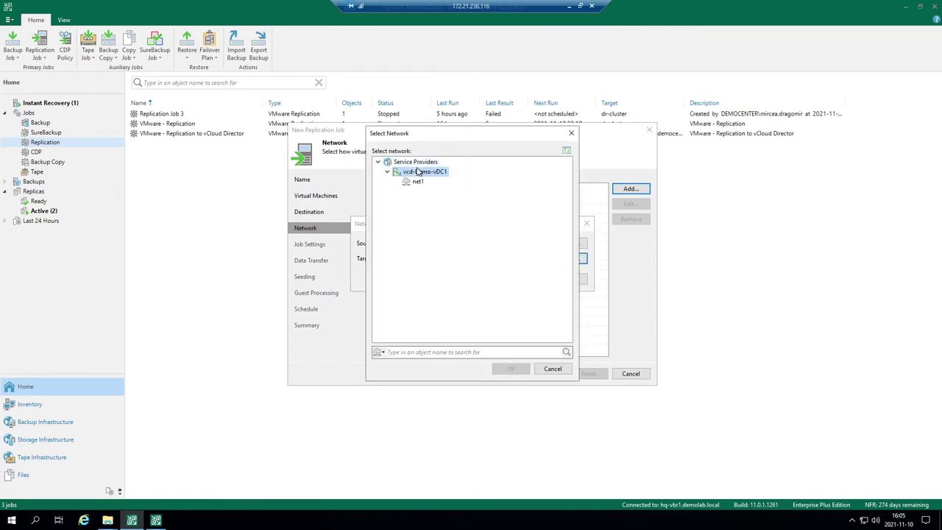
{"action": "left_click", "coordinate": [415, 181]}
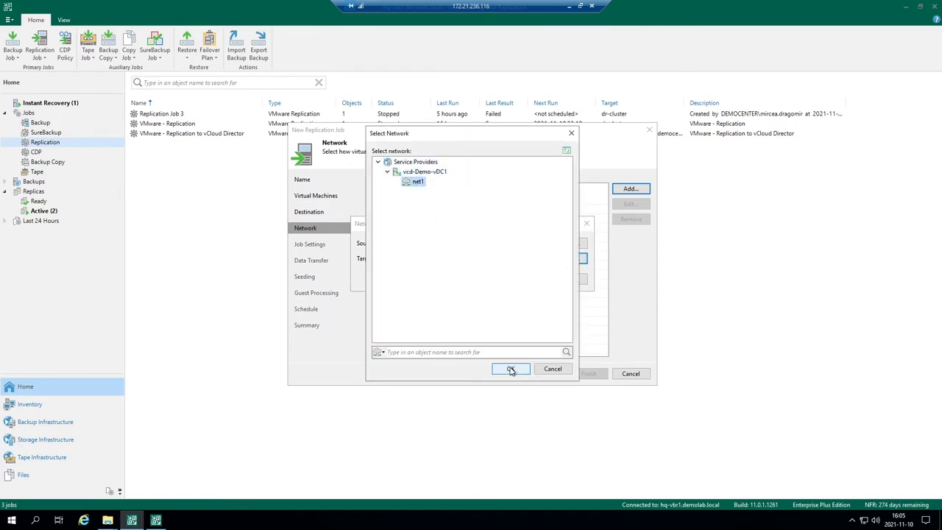
{"action": "left_click", "coordinate": [511, 367]}
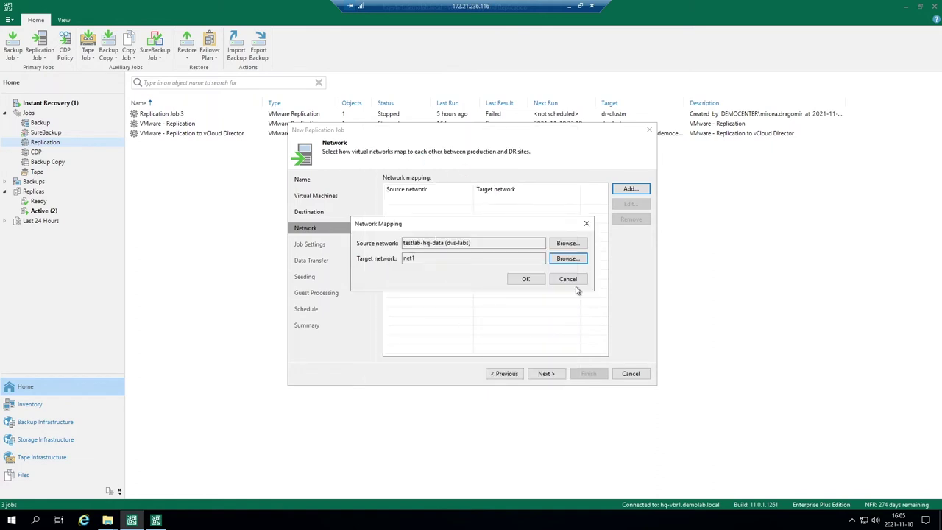
{"action": "mouse_move", "coordinate": [527, 279]}
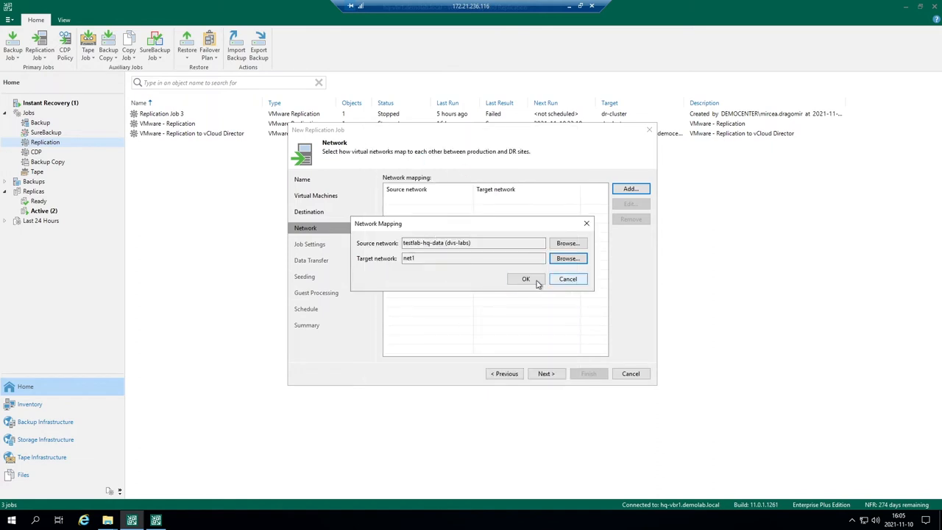
{"action": "left_click", "coordinate": [527, 279]}
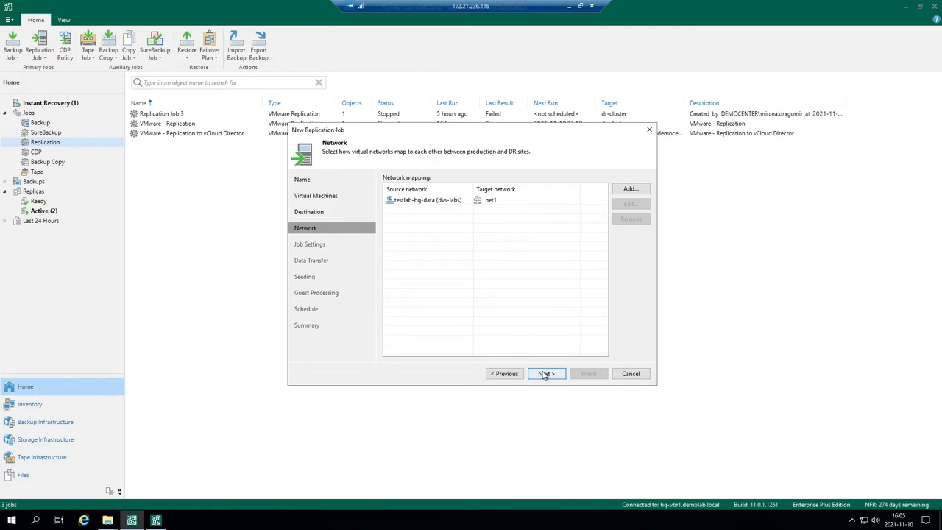
Keep the default repository, _replica suffix and 7 restore points on Job Settings and continue
{"action": "left_click", "coordinate": [546, 374]}
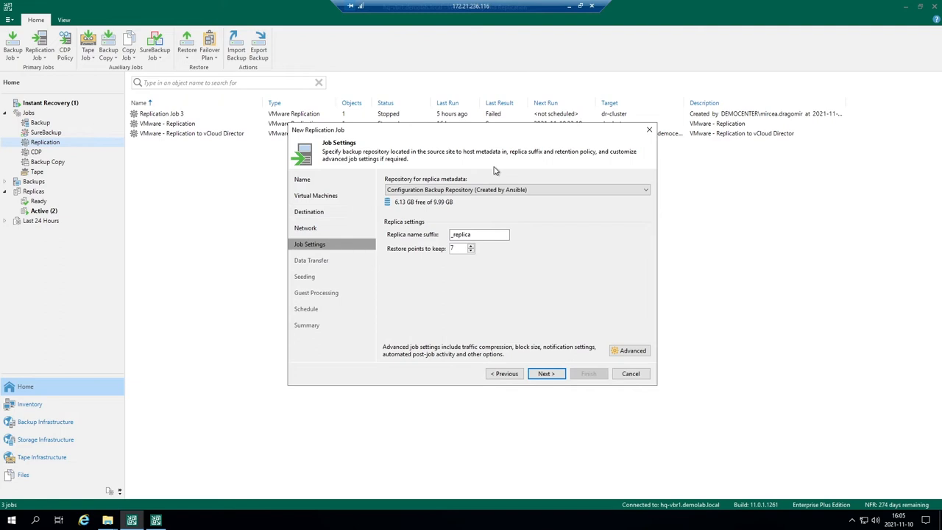
{"action": "left_click", "coordinate": [479, 234]}
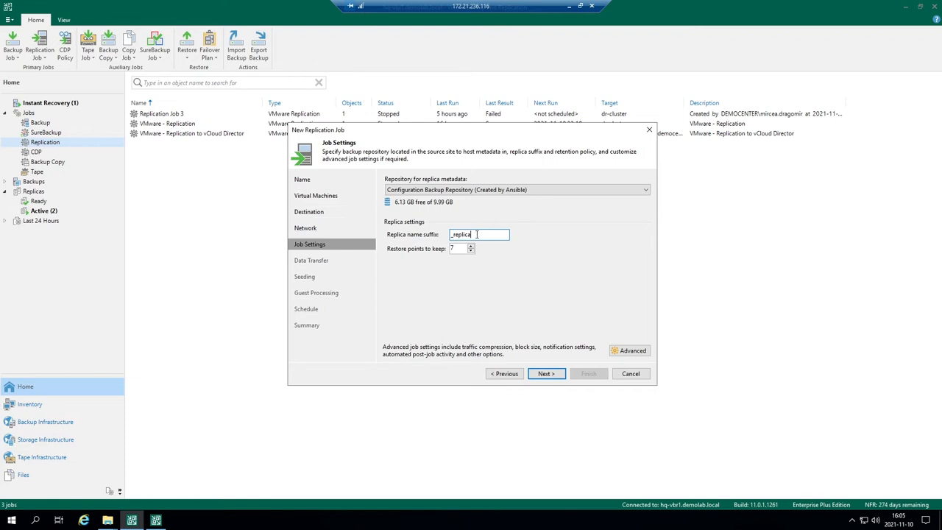
{"action": "left_click", "coordinate": [457, 248]}
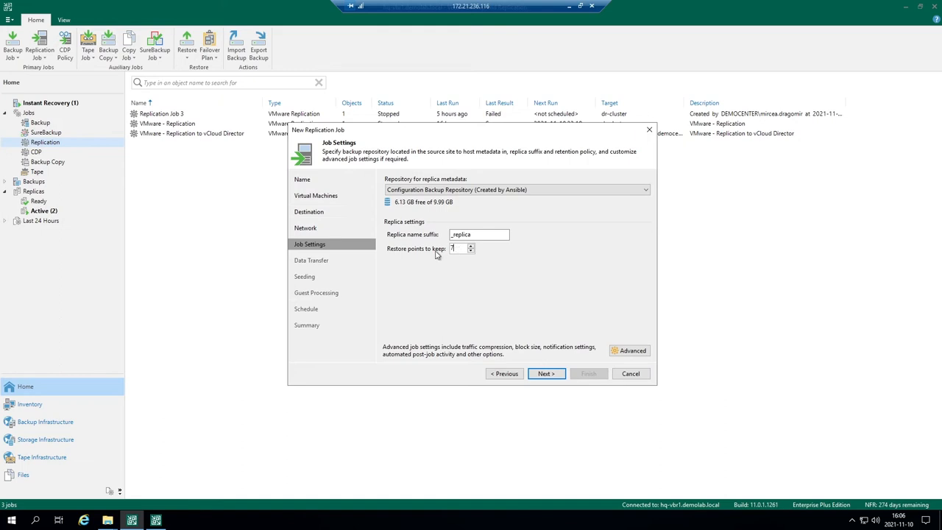
{"action": "left_click", "coordinate": [546, 374]}
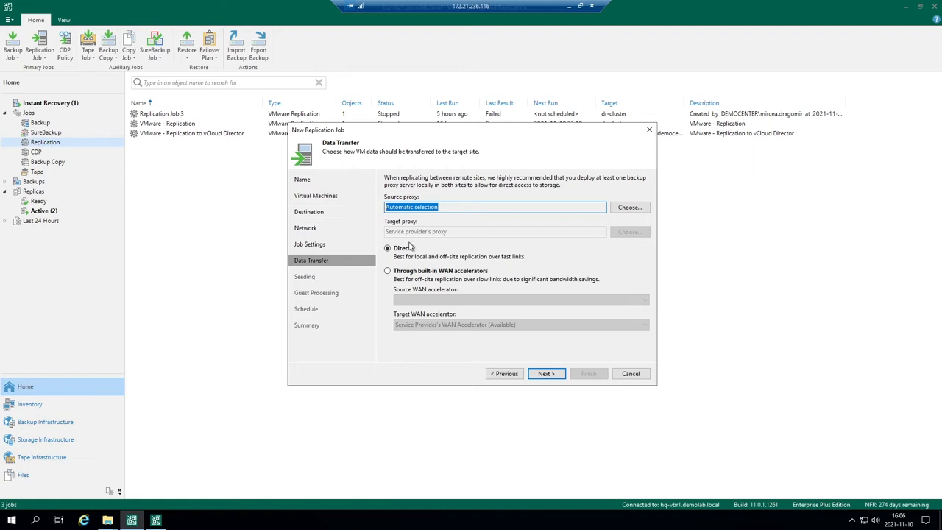
Keep automatic source proxy with Direct data transfer and continue to Seeding
{"action": "left_click", "coordinate": [389, 271]}
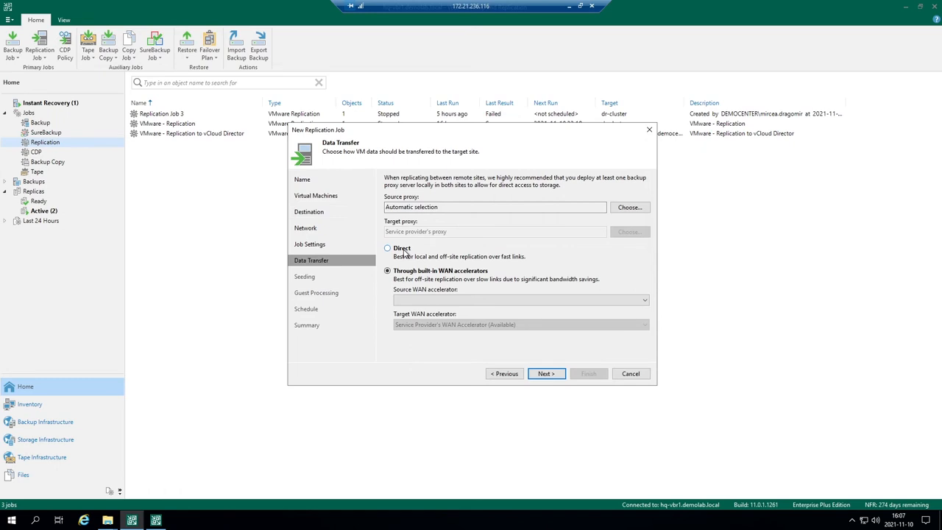
{"action": "left_click", "coordinate": [388, 248]}
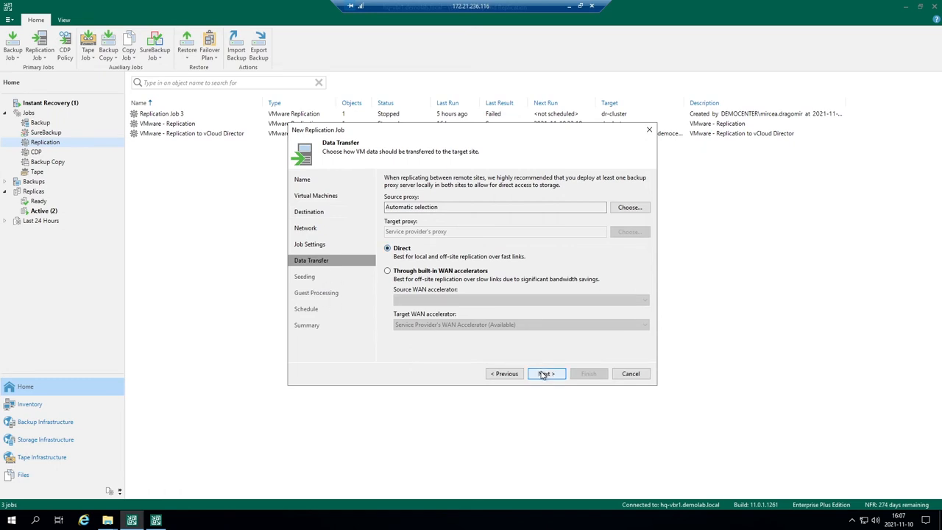
{"action": "left_click", "coordinate": [546, 374]}
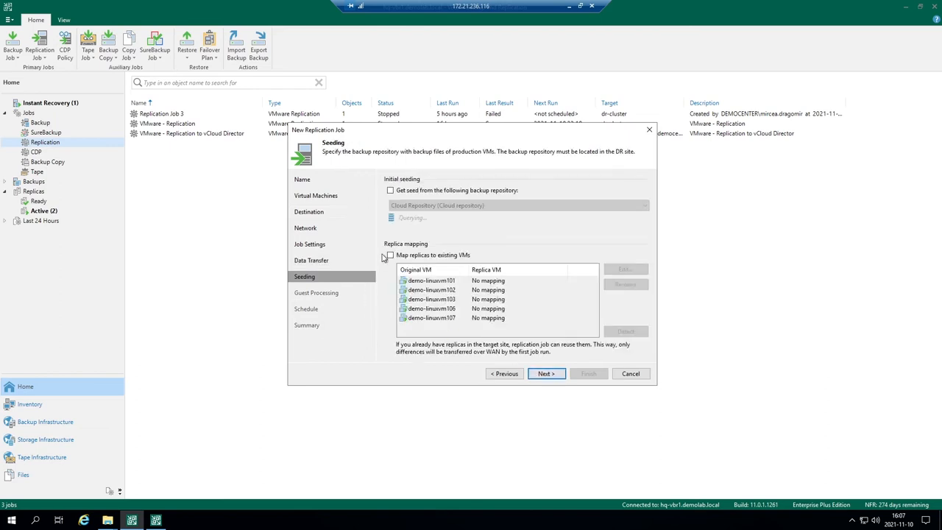
{"action": "left_click", "coordinate": [391, 189]}
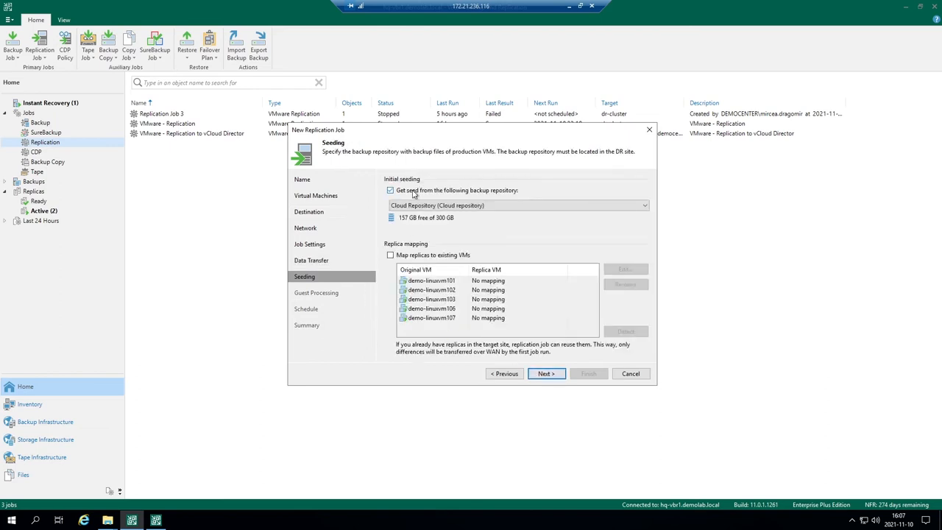
{"action": "left_click", "coordinate": [645, 206]}
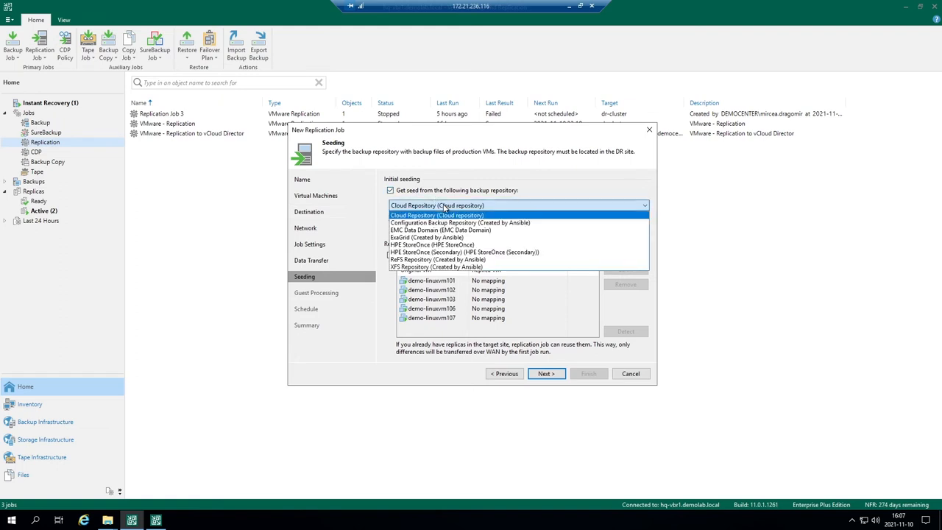
{"action": "mouse_move", "coordinate": [459, 214]}
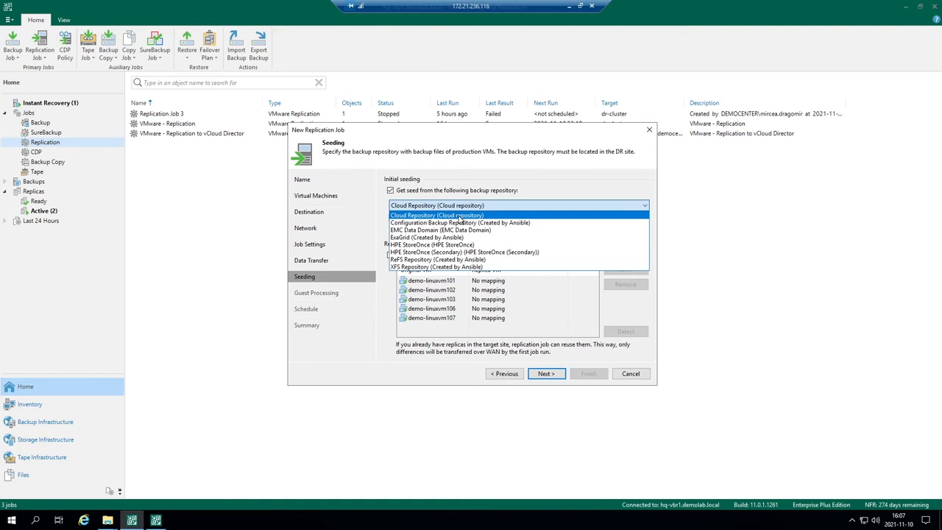
{"action": "mouse_move", "coordinate": [462, 222]}
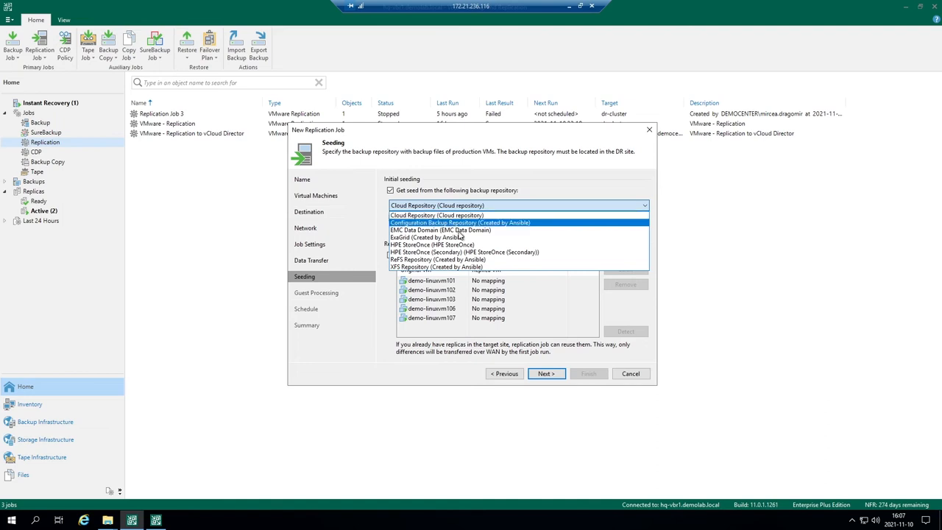
{"action": "mouse_move", "coordinate": [442, 237]}
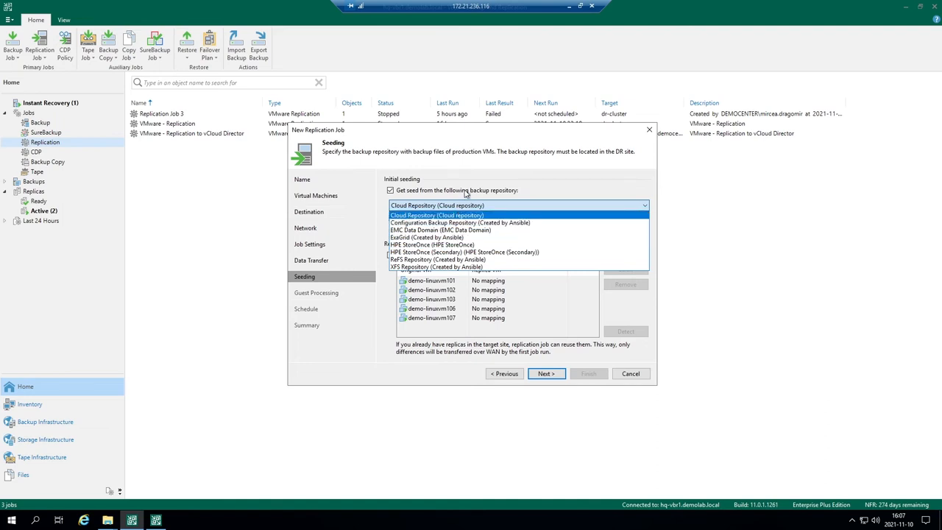
{"action": "left_click", "coordinate": [439, 215]}
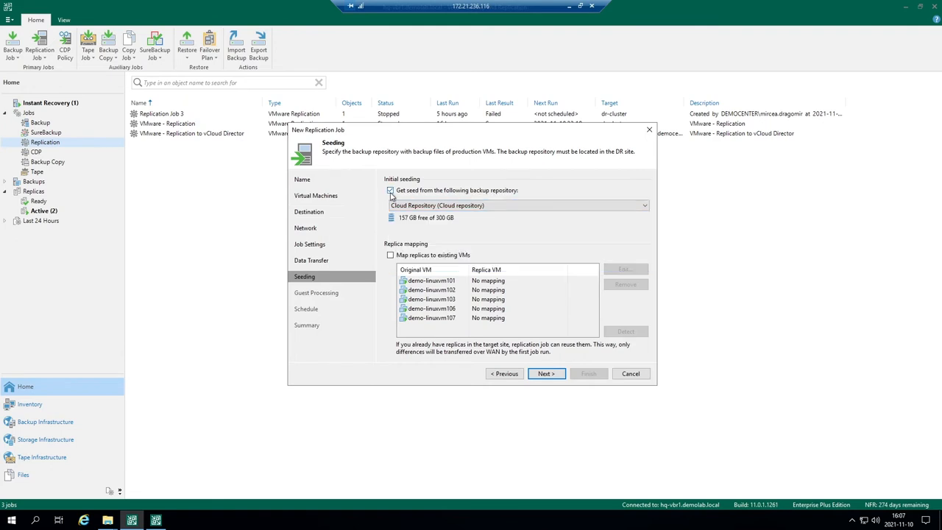
{"action": "left_click", "coordinate": [390, 255]}
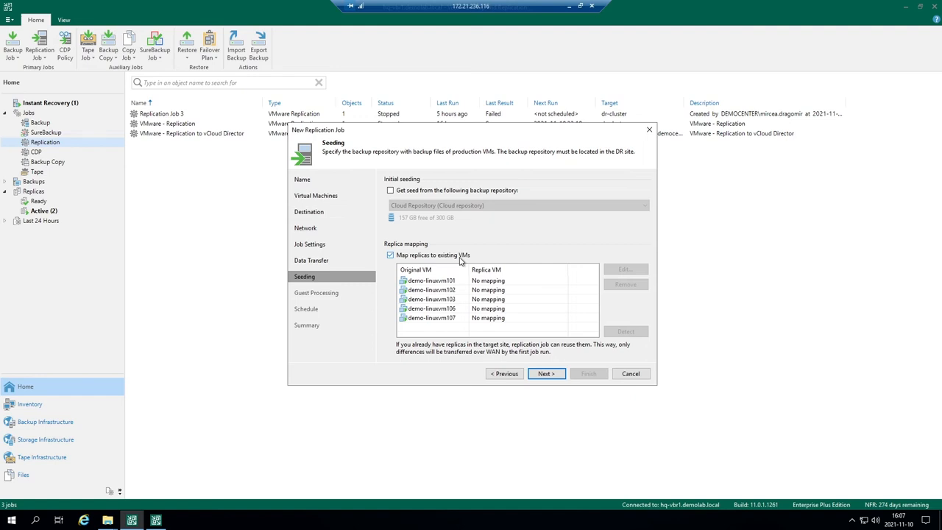
{"action": "left_click", "coordinate": [390, 255]}
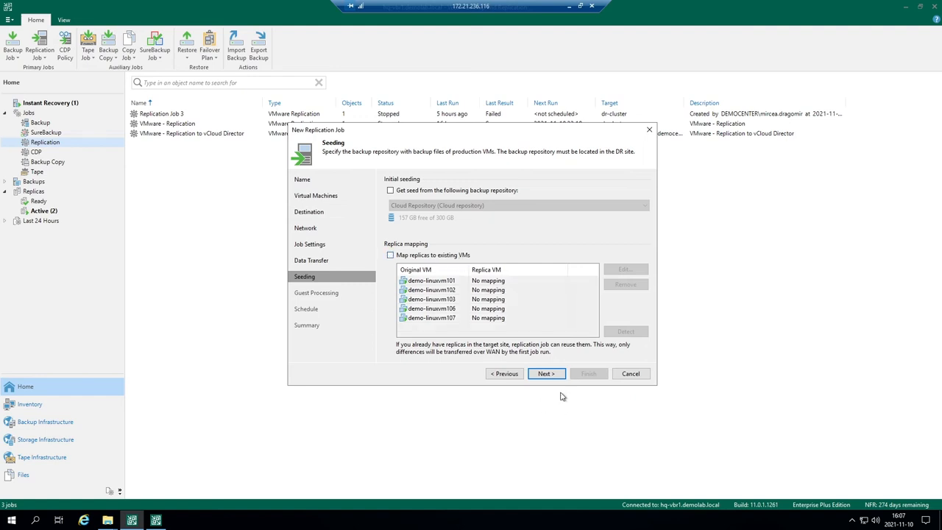
Try application-aware processing on Guest Processing, dismiss the missing-credentials error, leave it off
{"action": "left_click", "coordinate": [546, 374]}
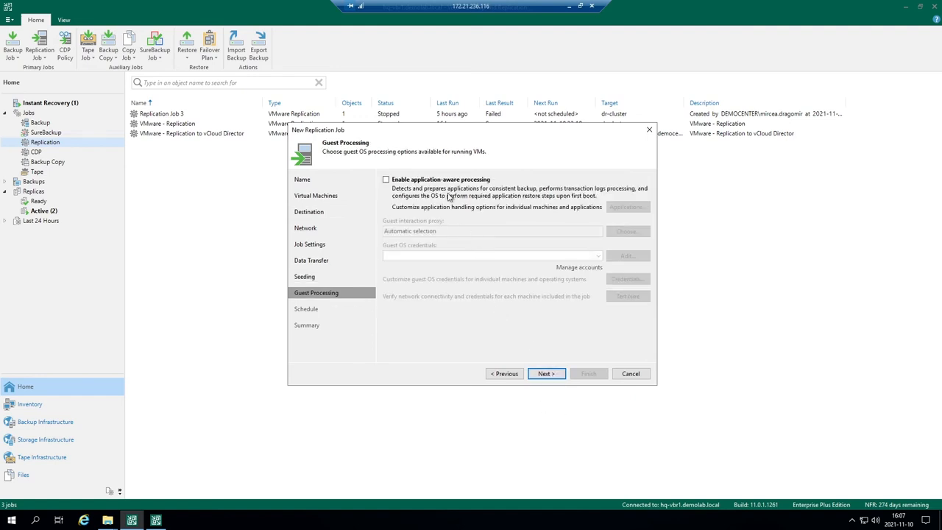
{"action": "left_click", "coordinate": [386, 180]}
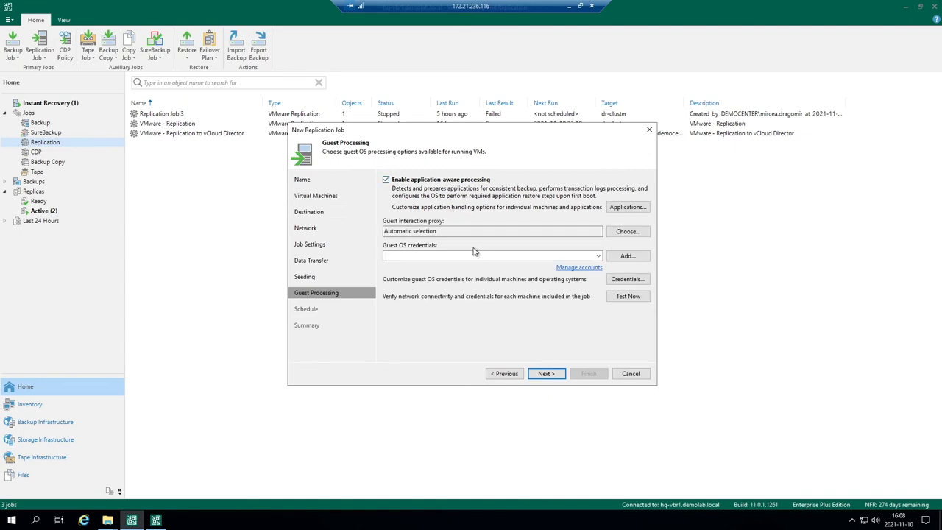
{"action": "left_click", "coordinate": [596, 256]}
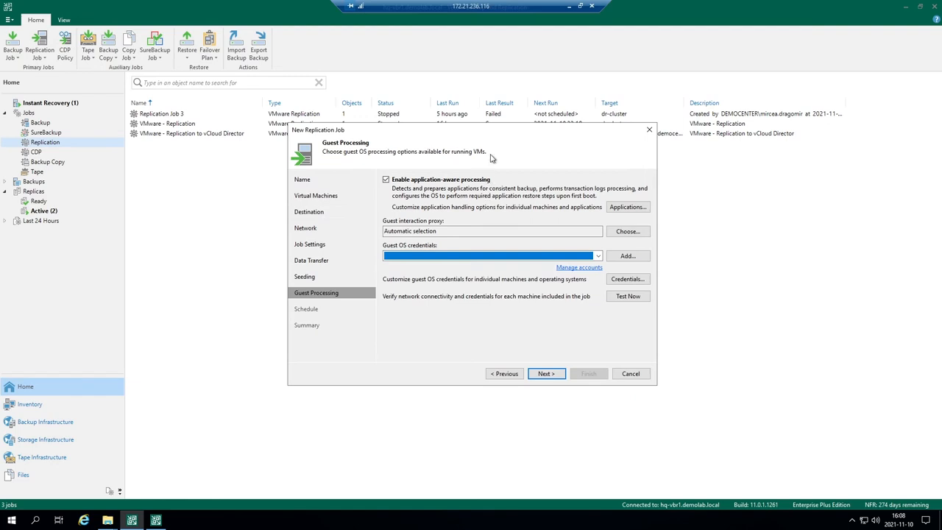
{"action": "mouse_move", "coordinate": [492, 158]}
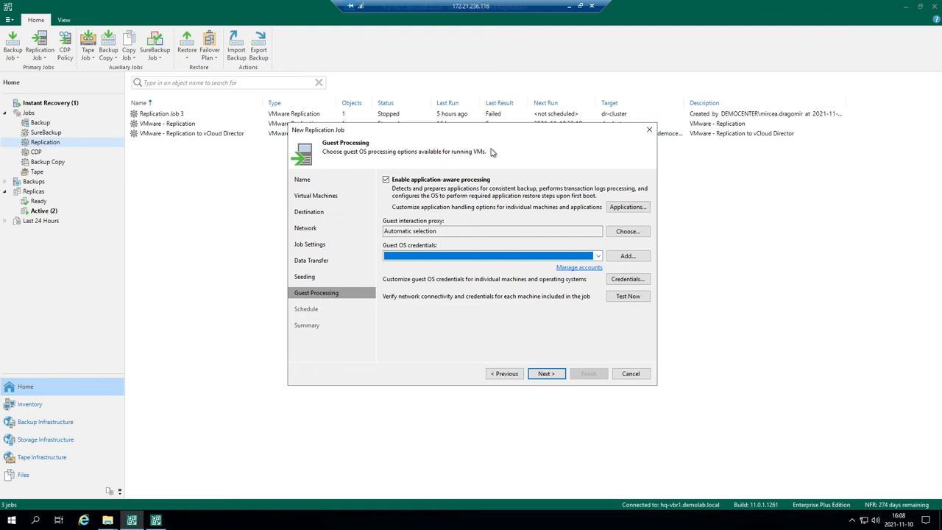
{"action": "mouse_move", "coordinate": [490, 184]}
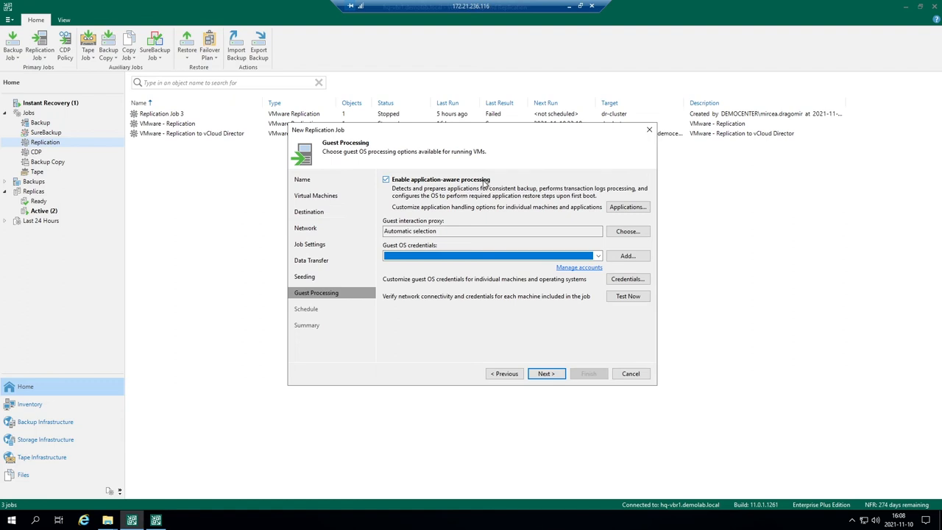
{"action": "left_click", "coordinate": [386, 180]}
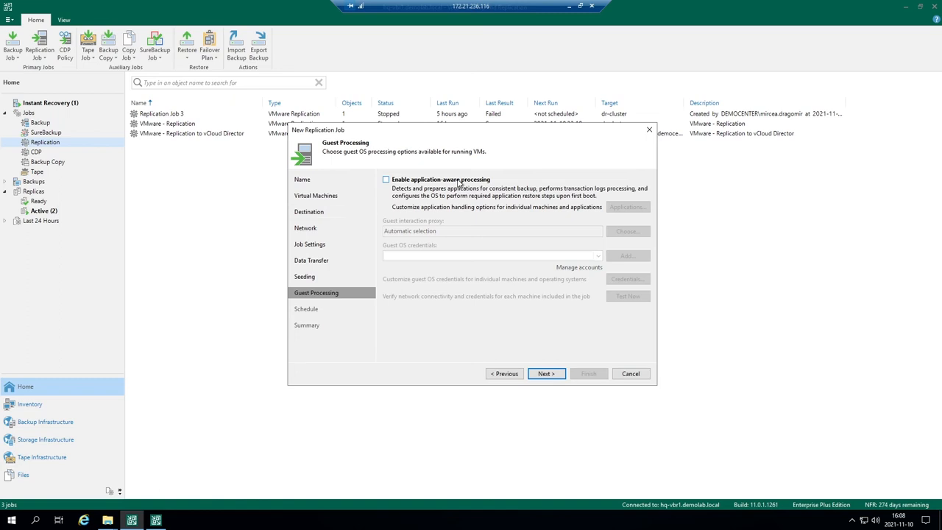
{"action": "mouse_move", "coordinate": [477, 350]}
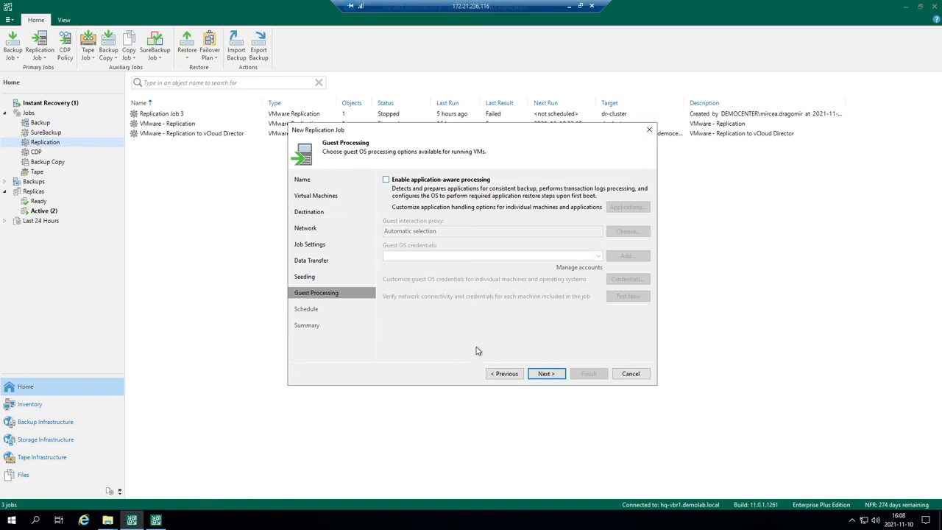
{"action": "left_click", "coordinate": [385, 179]}
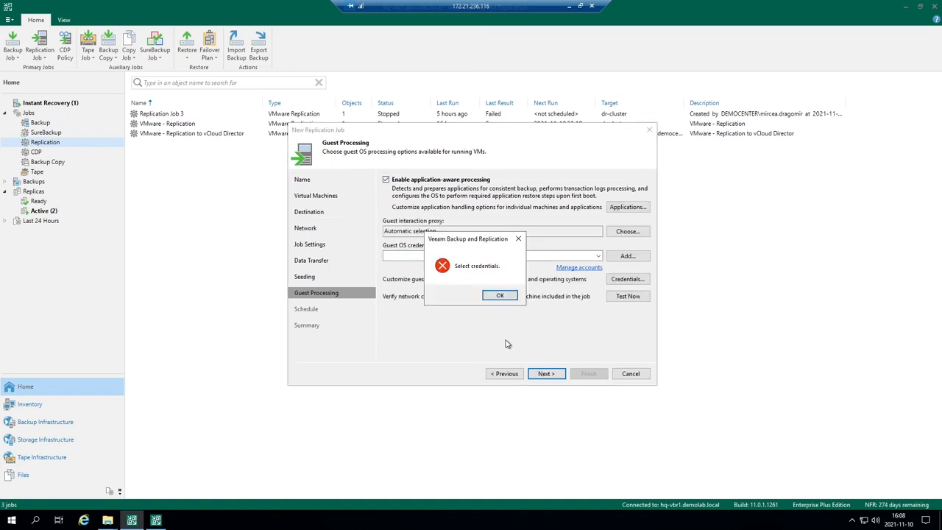
{"action": "left_click", "coordinate": [500, 295]}
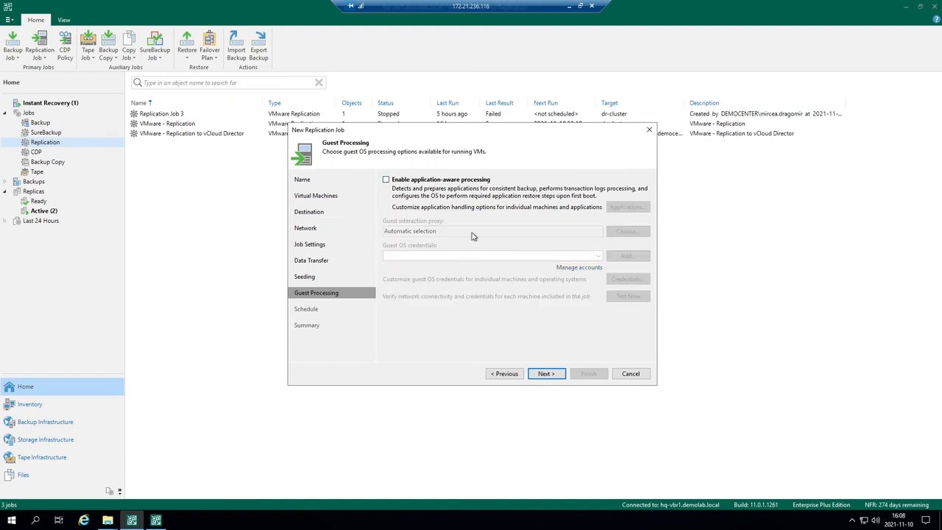
Schedule the job to run periodically every 1 minute and terminate it if it exceeds the backup window
{"action": "left_click", "coordinate": [546, 373]}
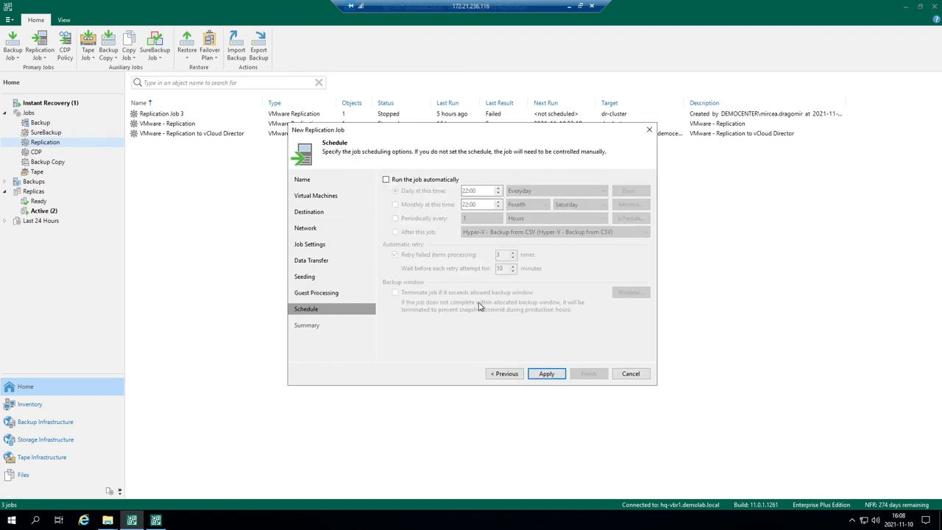
{"action": "left_click", "coordinate": [386, 180]}
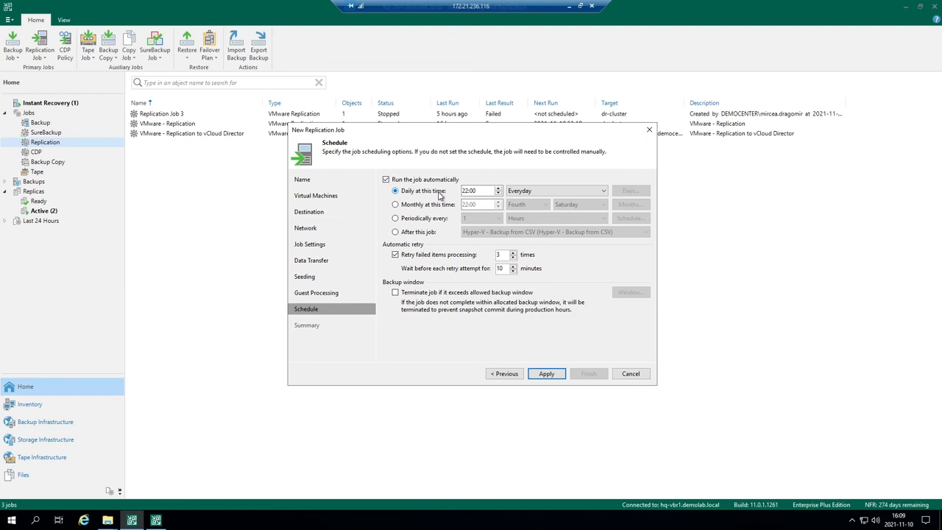
{"action": "mouse_move", "coordinate": [424, 209]}
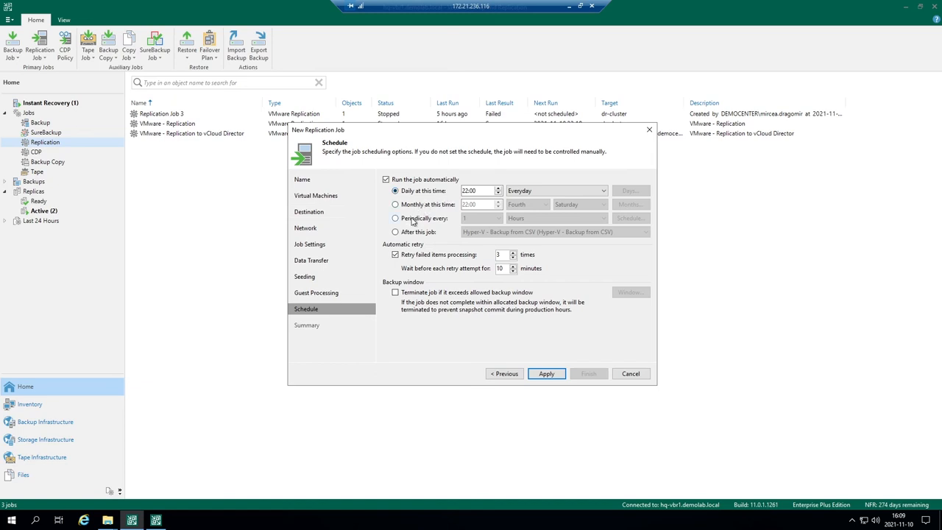
{"action": "left_click", "coordinate": [395, 218]}
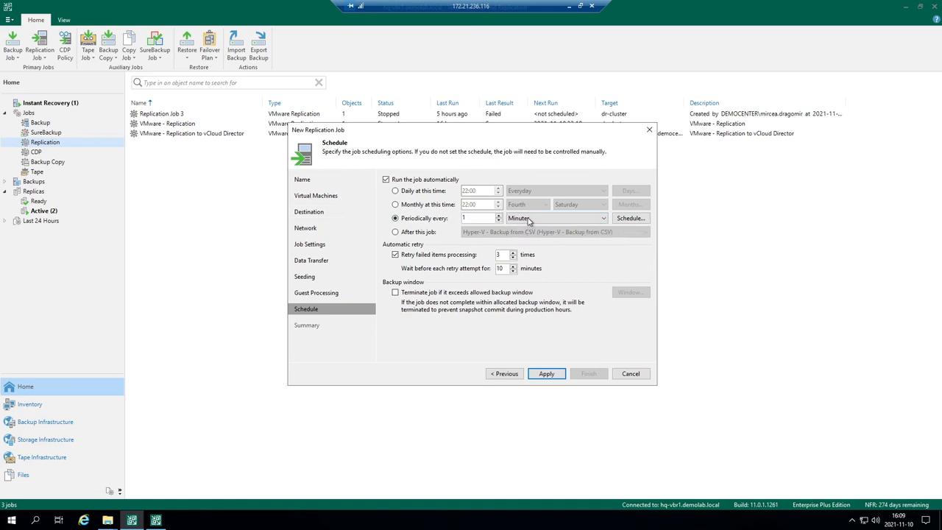
{"action": "left_click", "coordinate": [603, 218]}
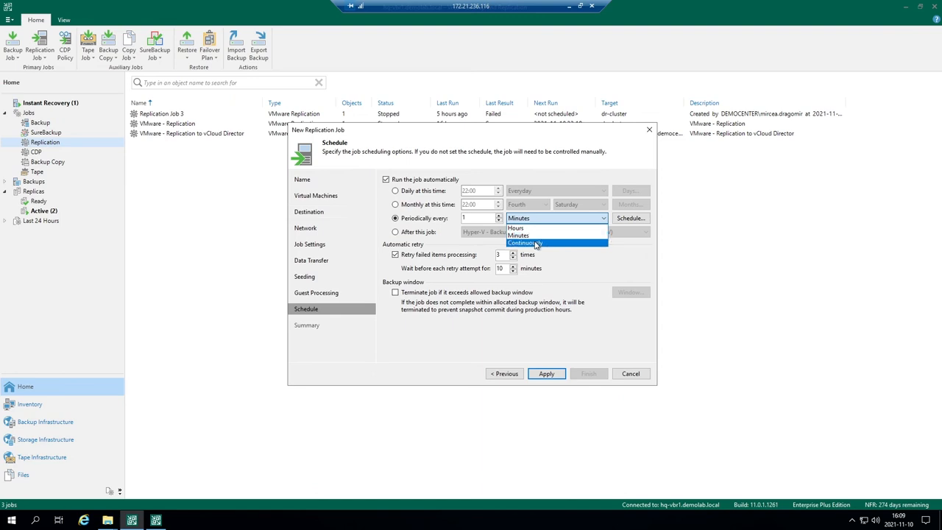
{"action": "left_click", "coordinate": [527, 243]}
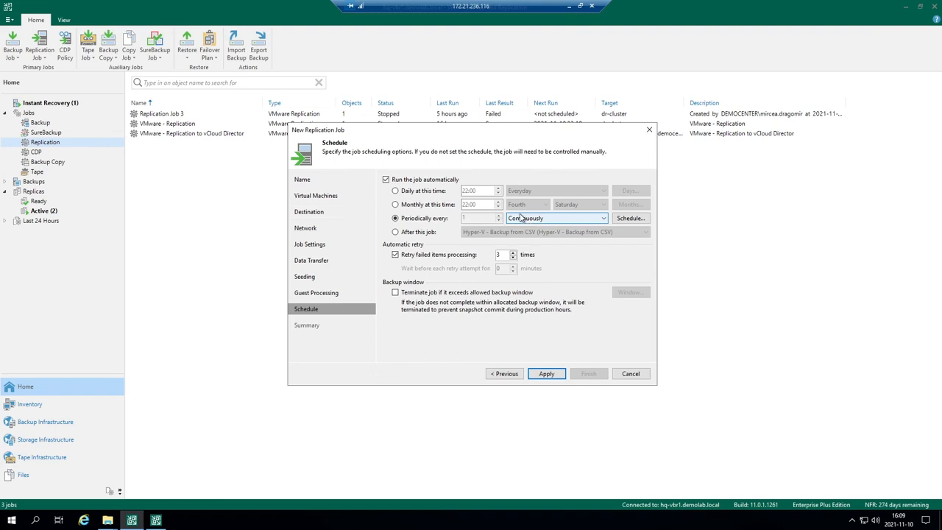
{"action": "left_click", "coordinate": [600, 217]}
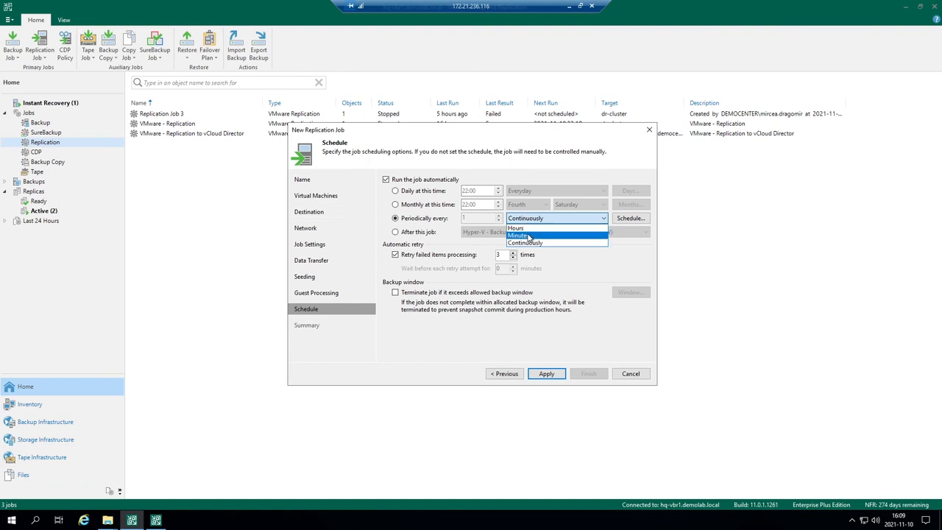
{"action": "left_click", "coordinate": [515, 235]}
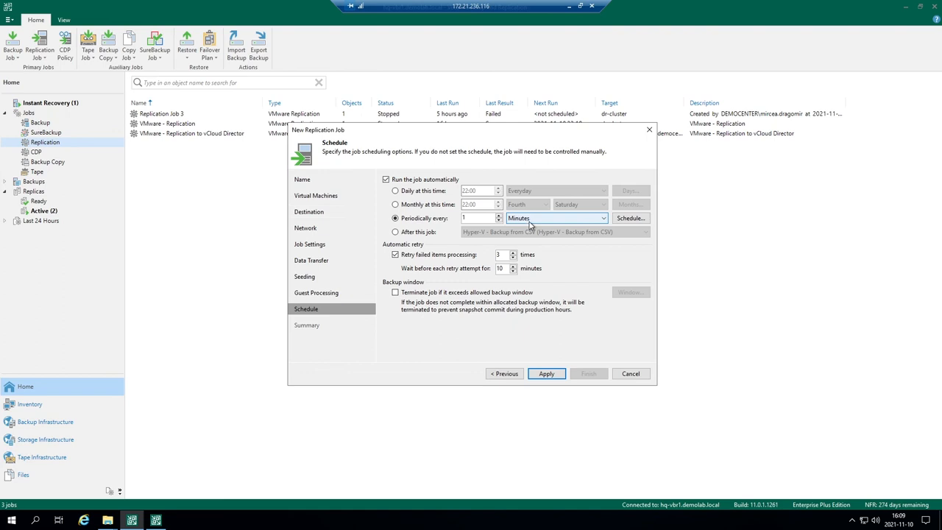
{"action": "left_click", "coordinate": [394, 291]}
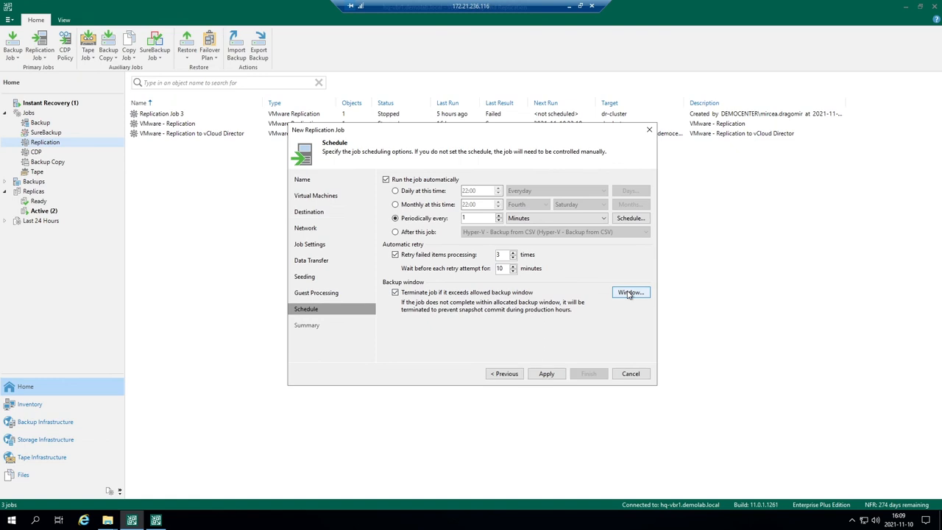
{"action": "left_click", "coordinate": [630, 292]}
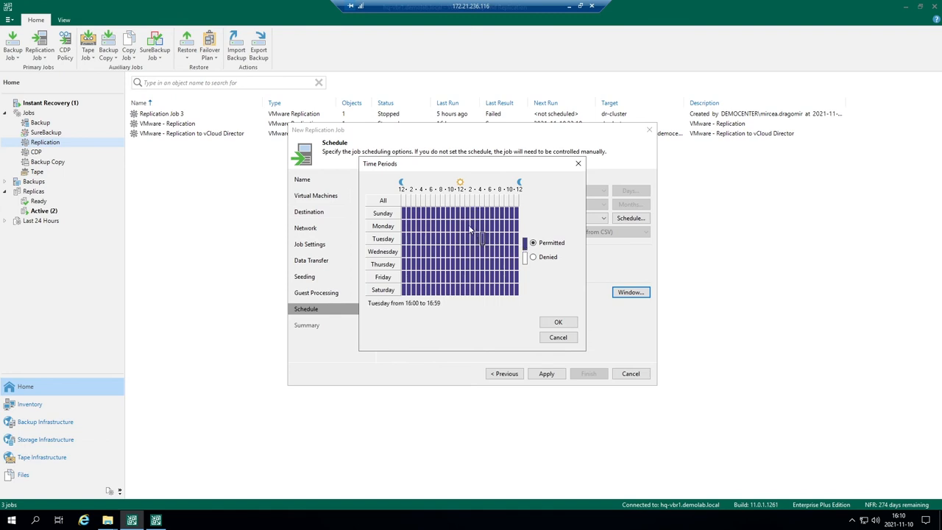
{"action": "left_click_drag", "start_coordinate": [468, 225], "coordinate": [508, 264]}
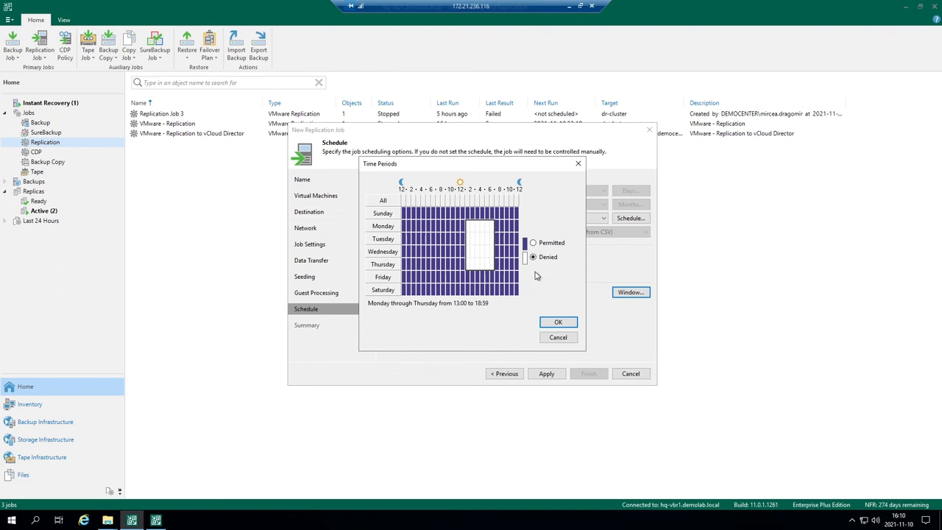
{"action": "mouse_move", "coordinate": [539, 277]}
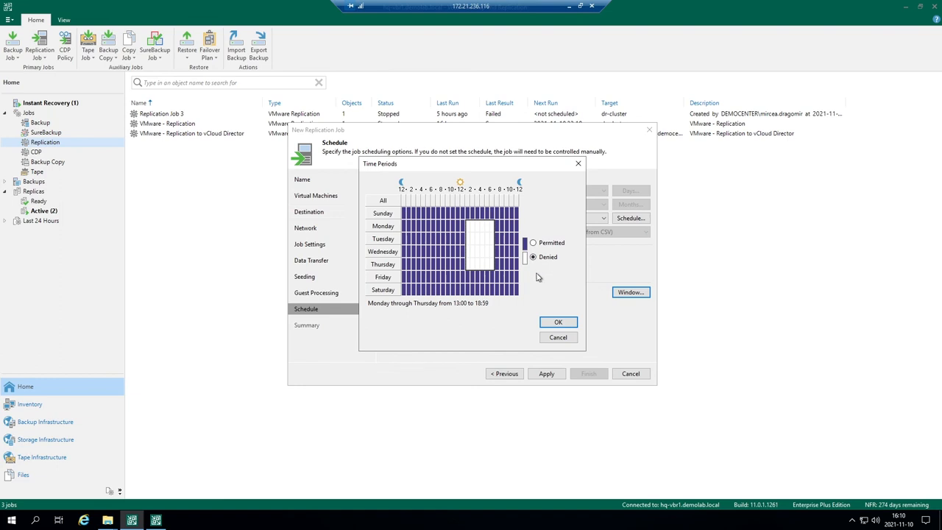
{"action": "mouse_move", "coordinate": [538, 286]}
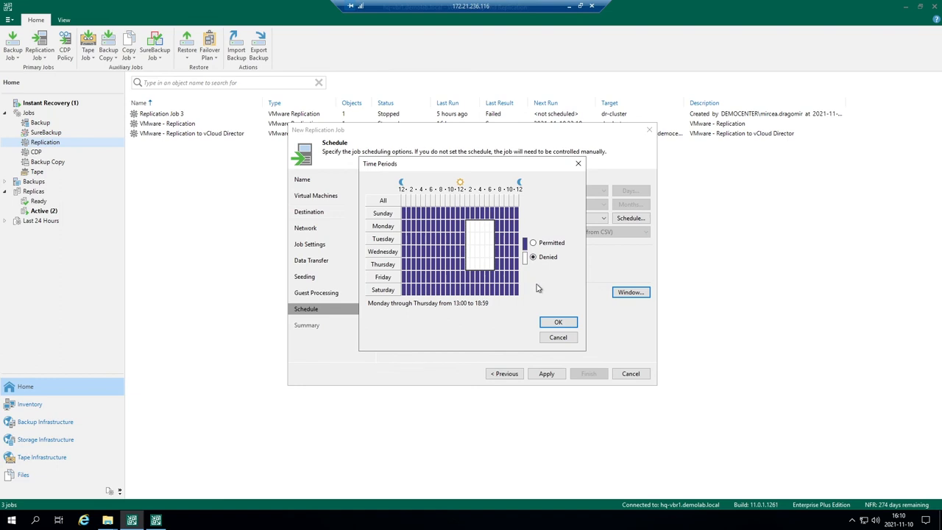
{"action": "mouse_move", "coordinate": [537, 283]}
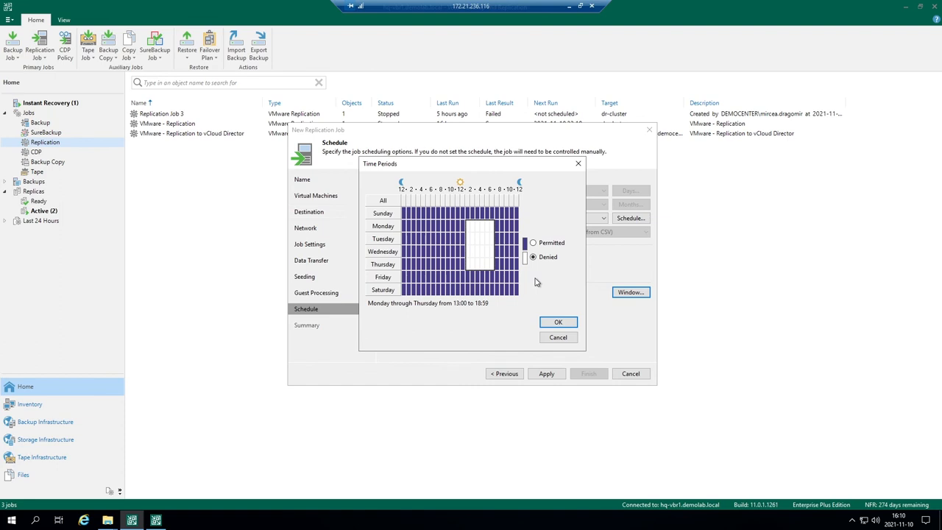
{"action": "mouse_move", "coordinate": [542, 282]}
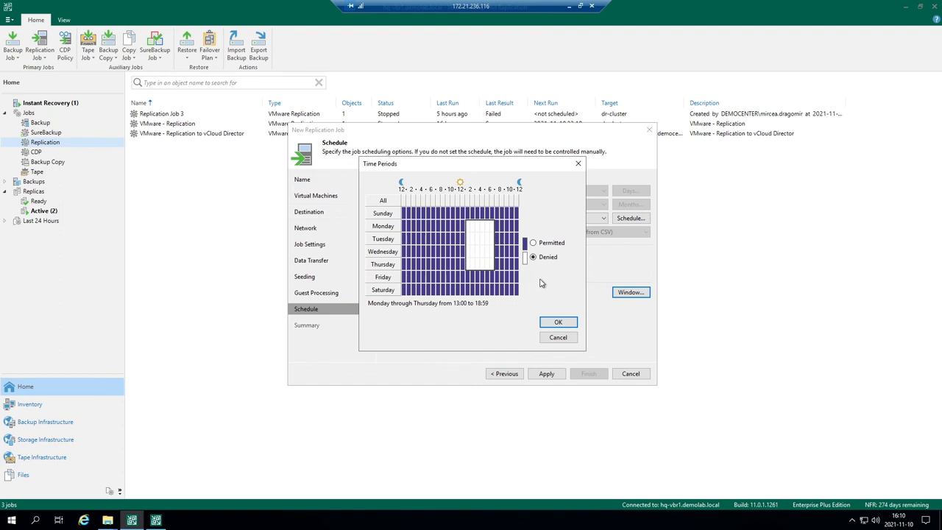
{"action": "mouse_move", "coordinate": [542, 276]}
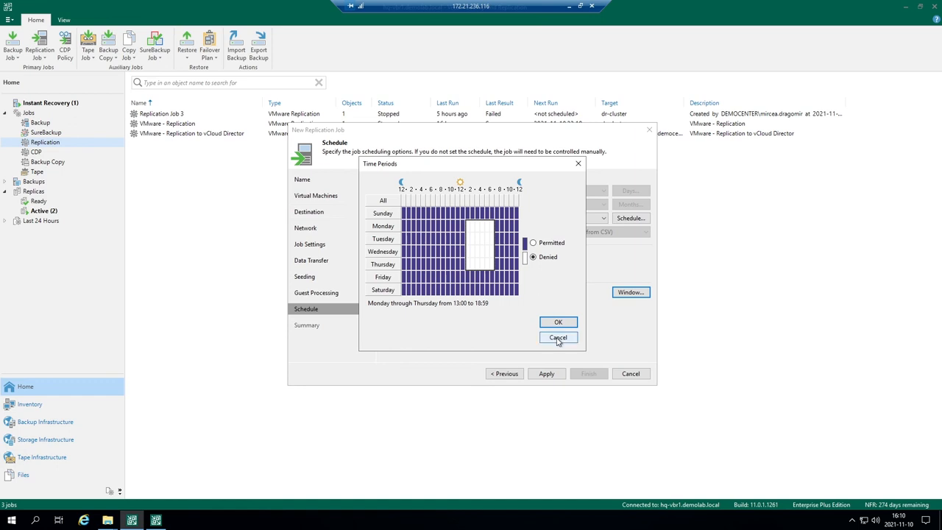
{"action": "left_click", "coordinate": [558, 337]}
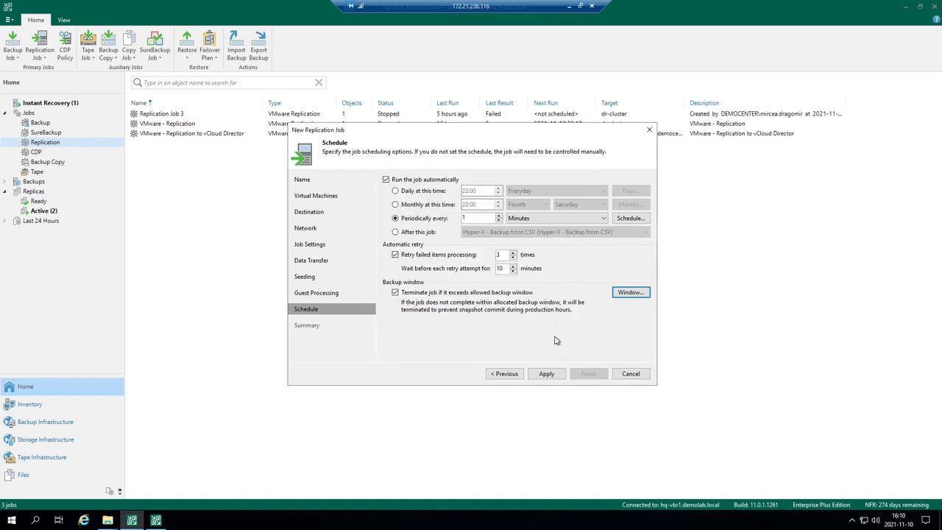
{"action": "mouse_move", "coordinate": [321, 330]}
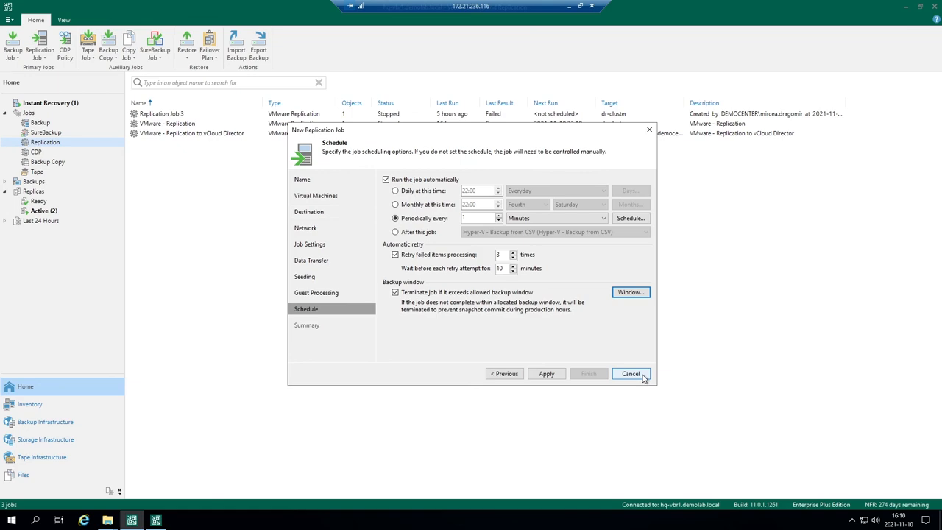
Cancel the New Replication Job wizard so the 'Exit without applying changes?' prompt appears
{"action": "left_click", "coordinate": [630, 373]}
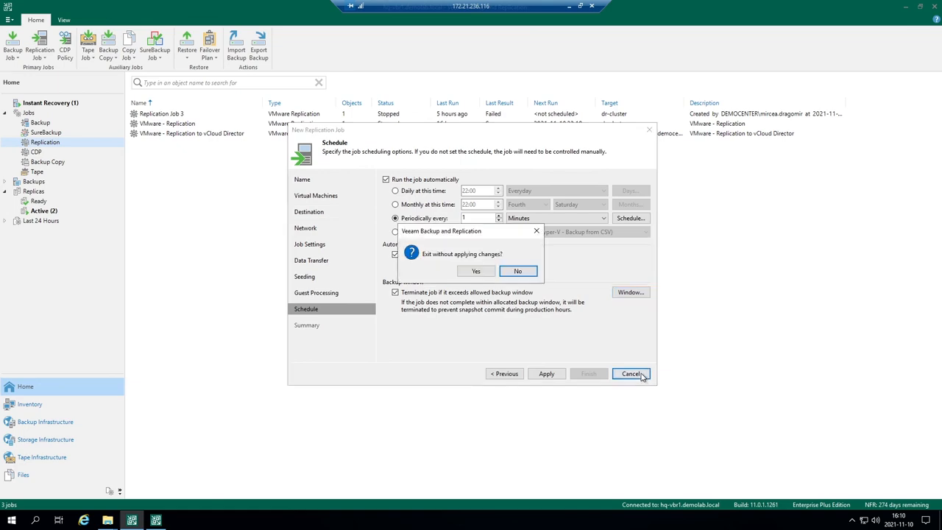